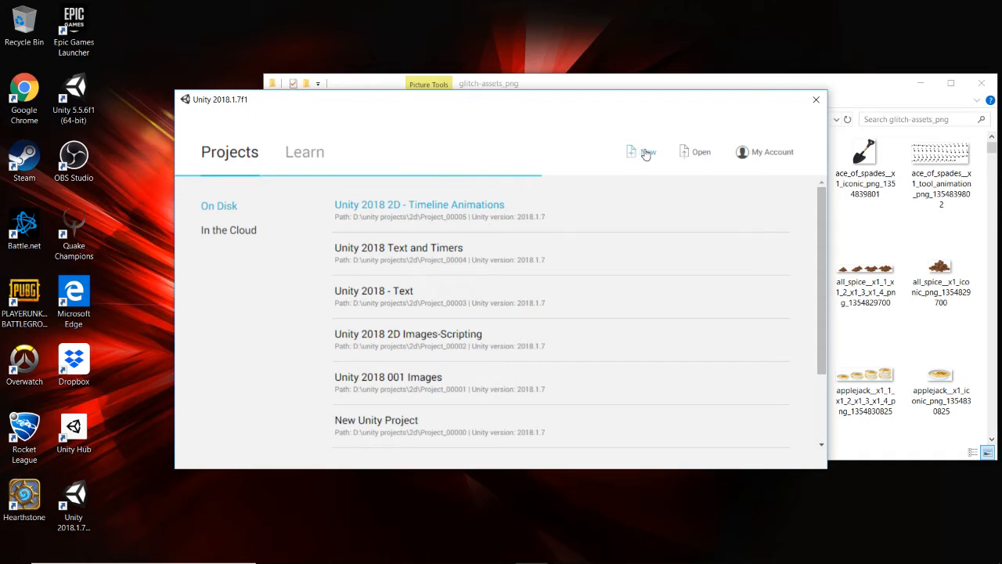
Step: Start a new project saved in a newly created Project_00006 folder
left_click(642, 151)
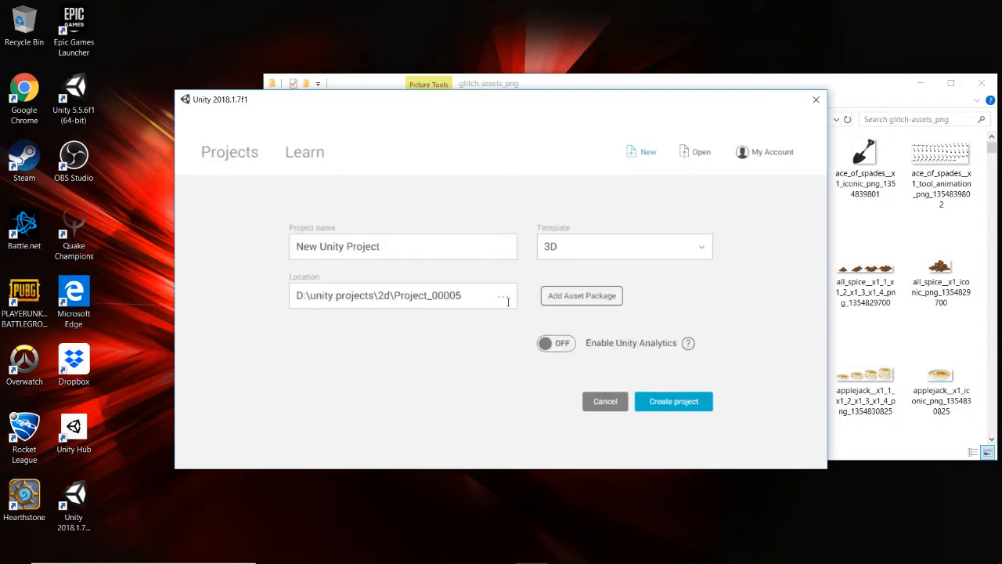
left_click(501, 296)
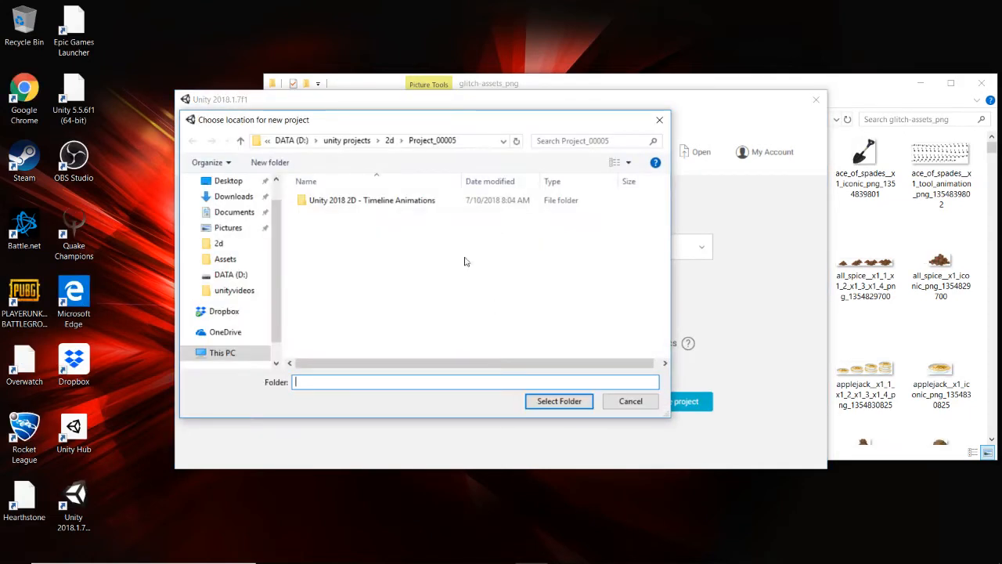
right_click(369, 305)
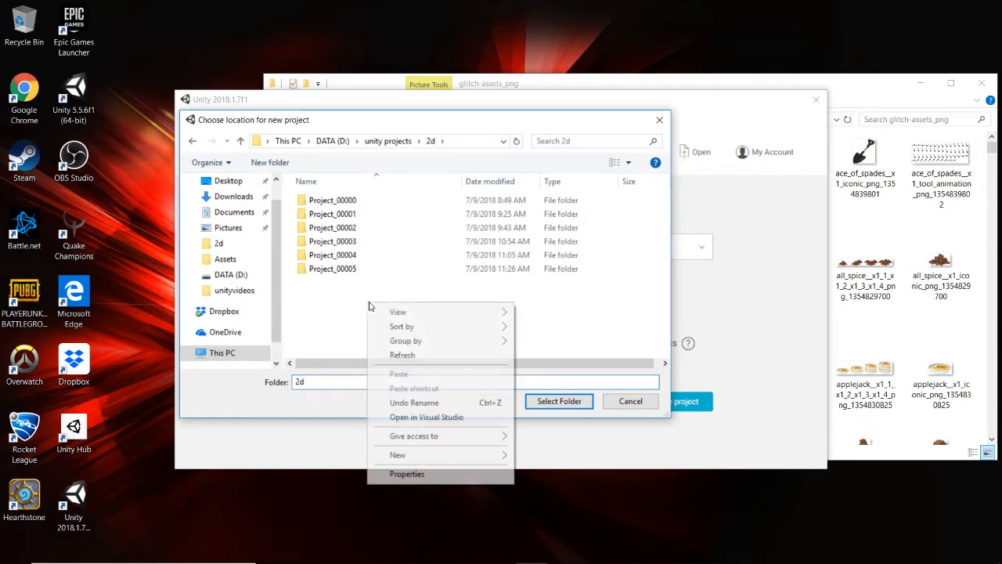
left_click(397, 455)
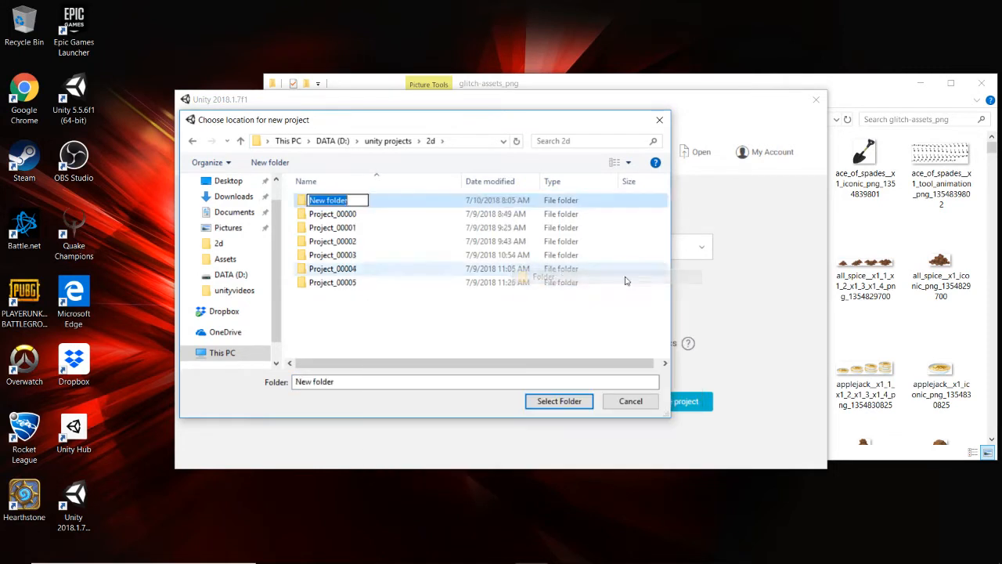
type("Project_00006")
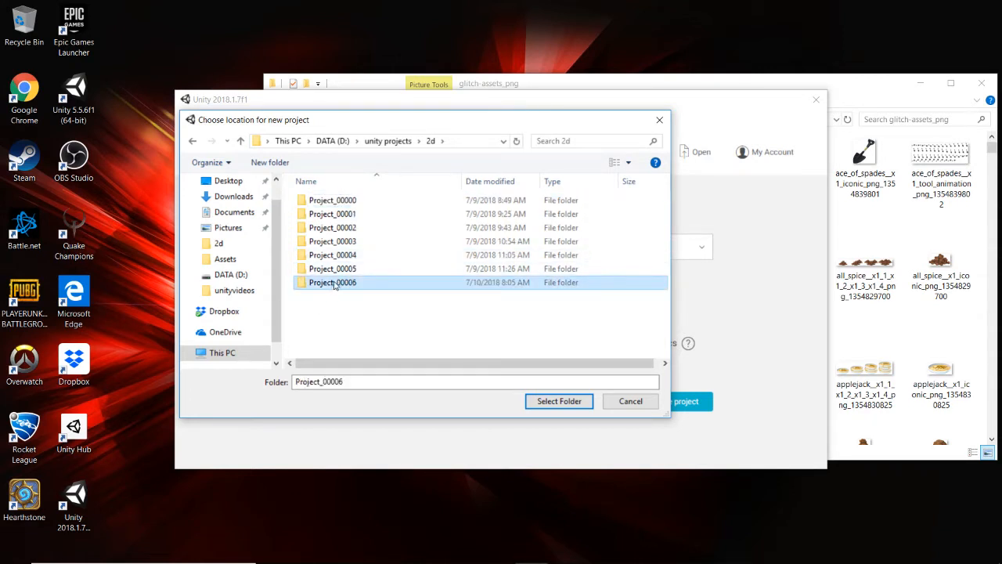
double_click(332, 282)
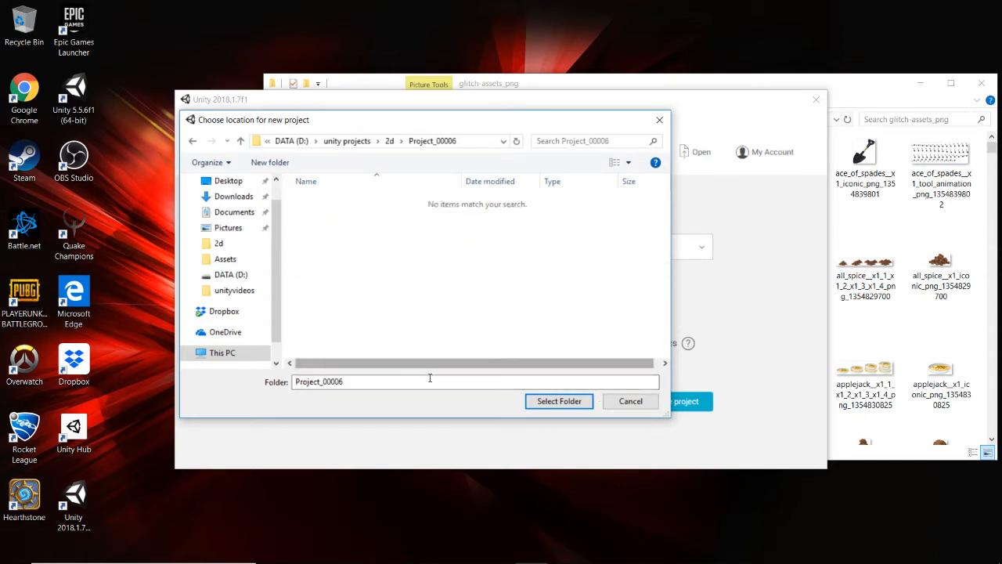
left_click(559, 401)
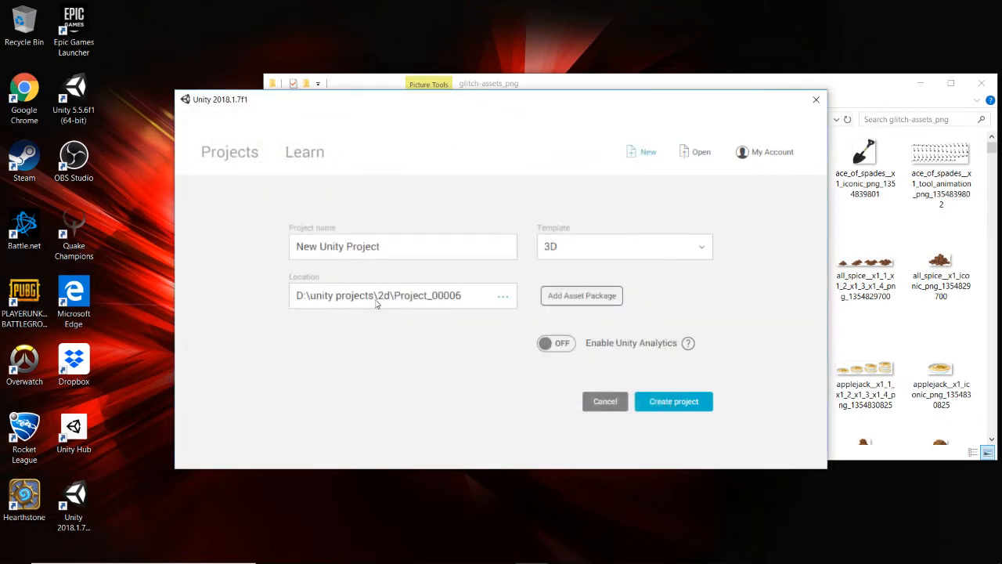
Step: Rename the project to a Unity 2018 sprite-sheet name and create it
left_click(402, 246)
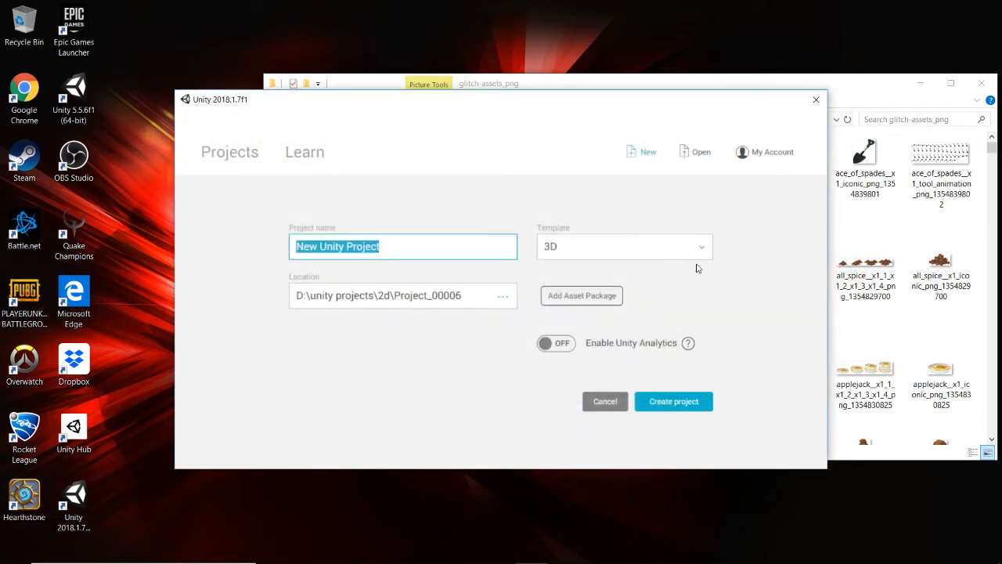
type("Unity 2018 - Spriteshee")
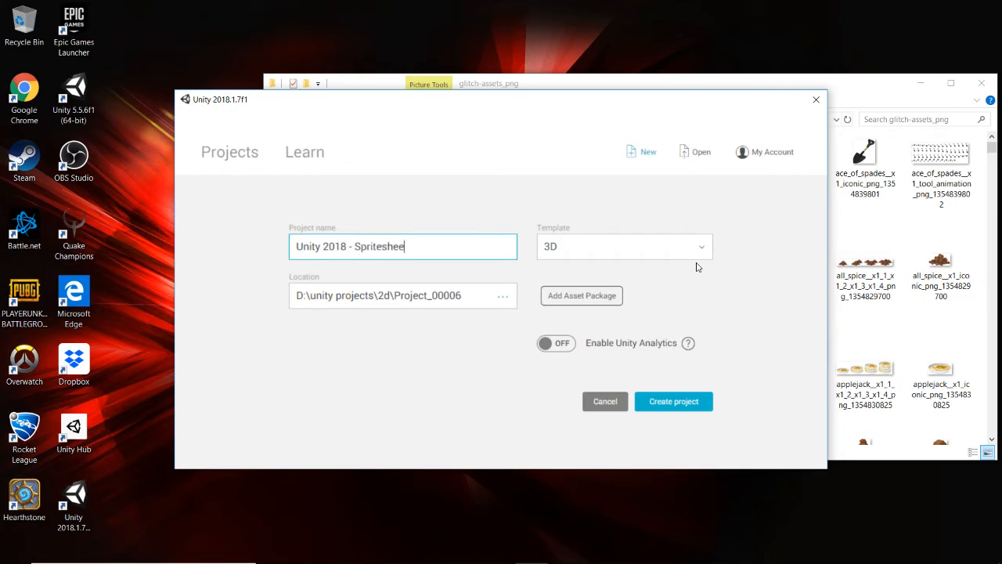
left_click(622, 245)
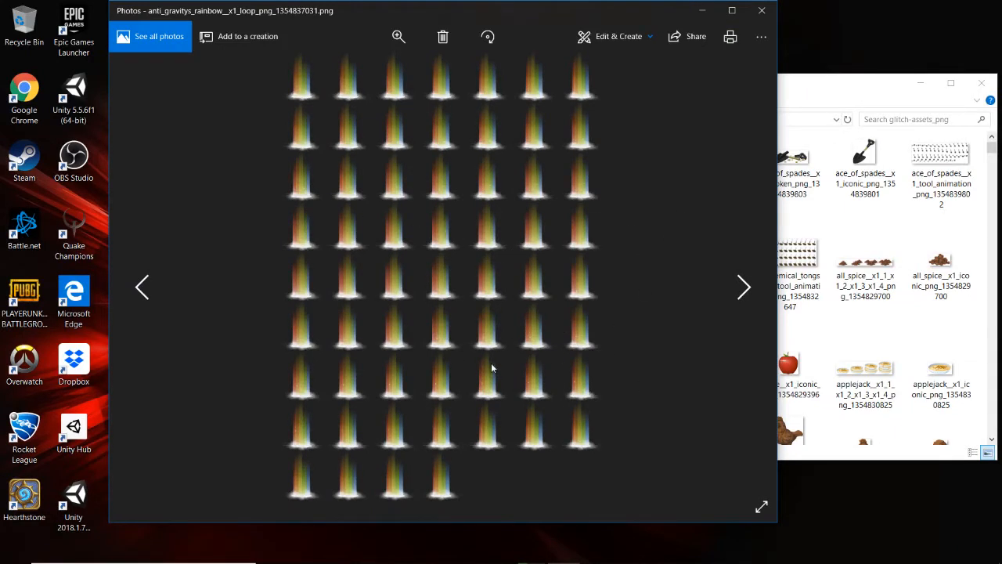
mouse_move(396, 135)
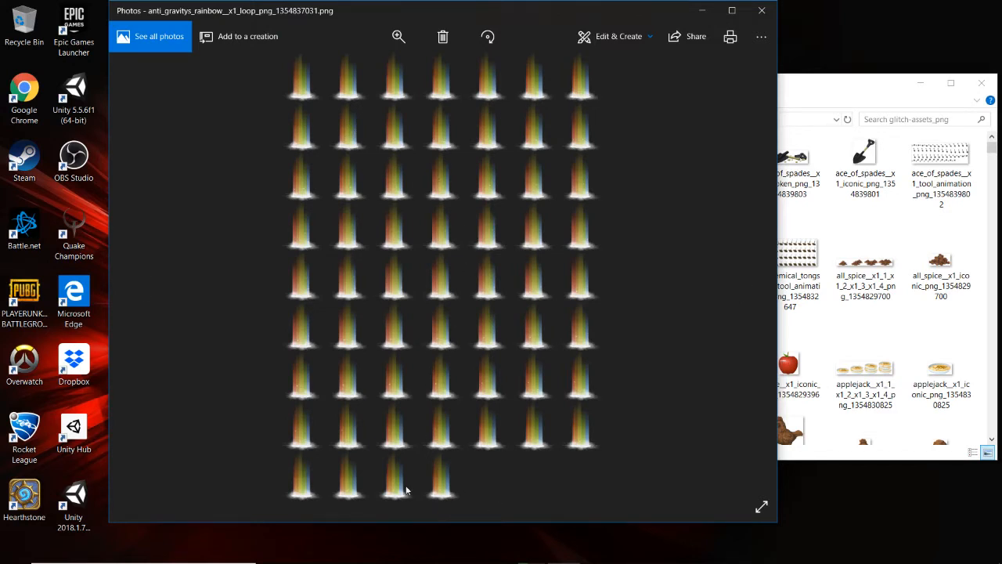
mouse_move(327, 222)
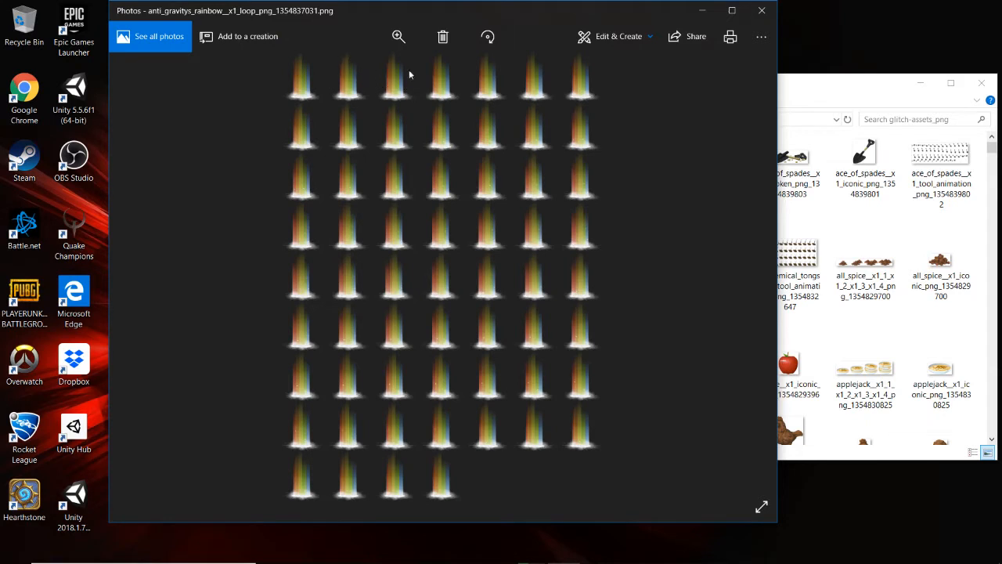
mouse_move(312, 73)
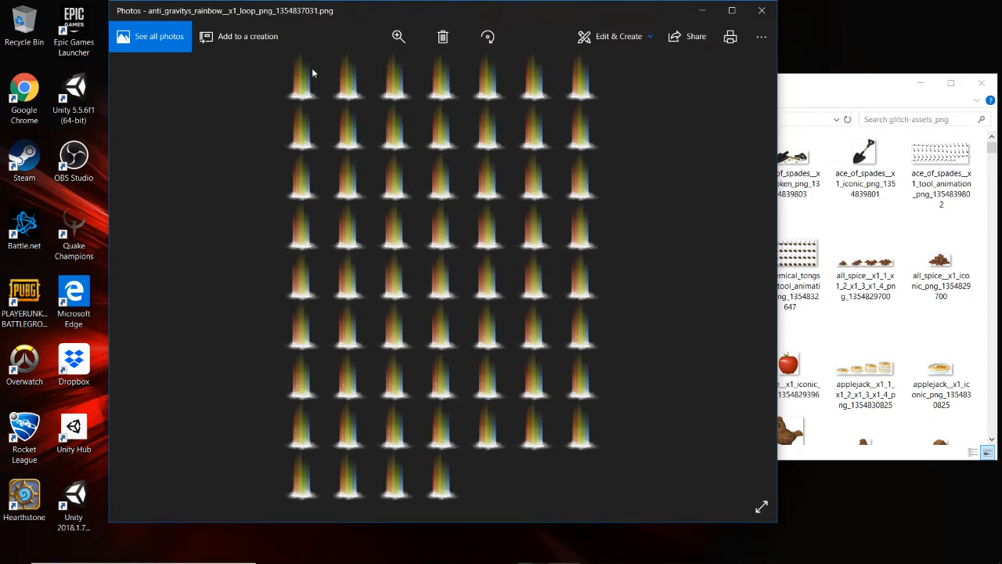
mouse_move(548, 64)
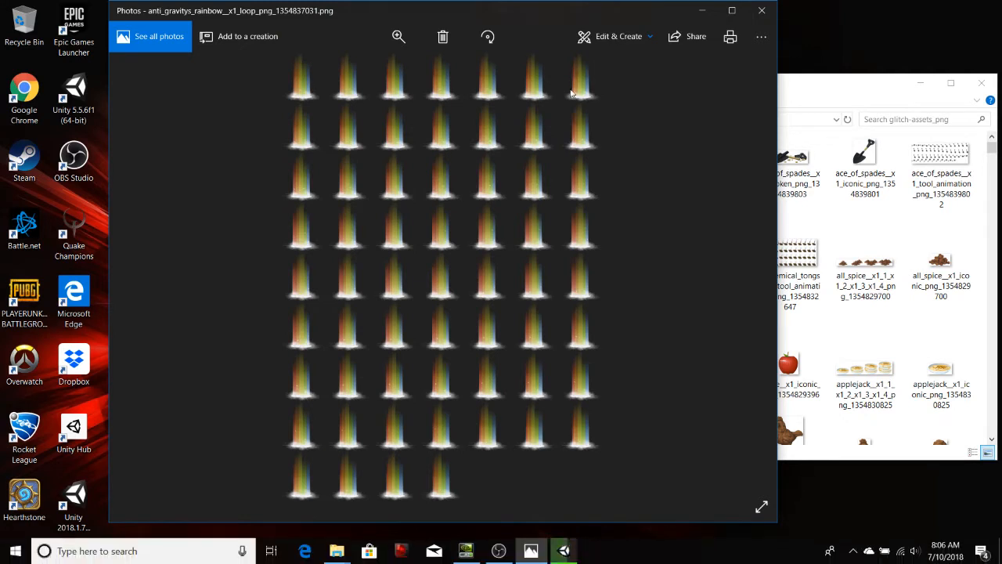
mouse_move(337, 291)
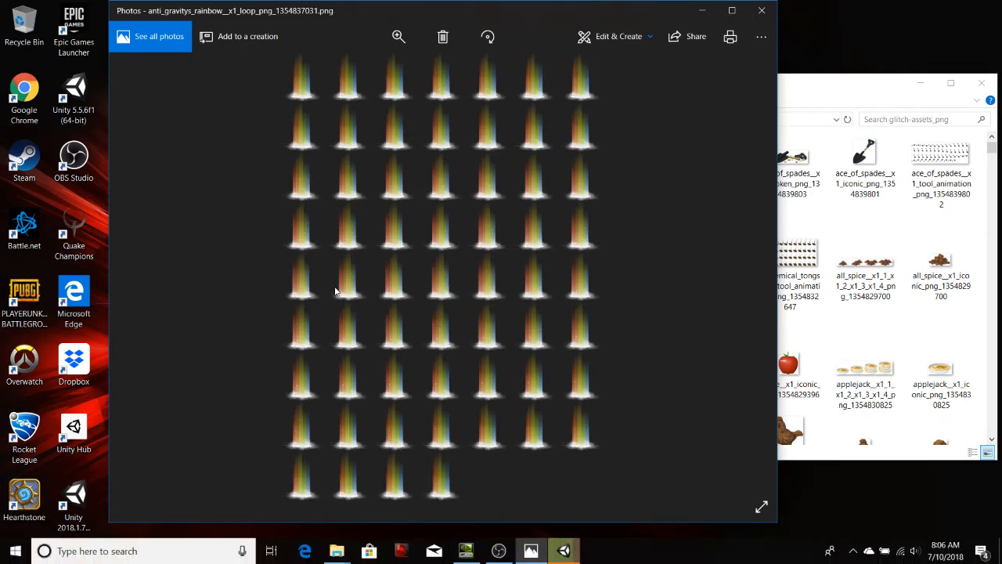
mouse_move(391, 225)
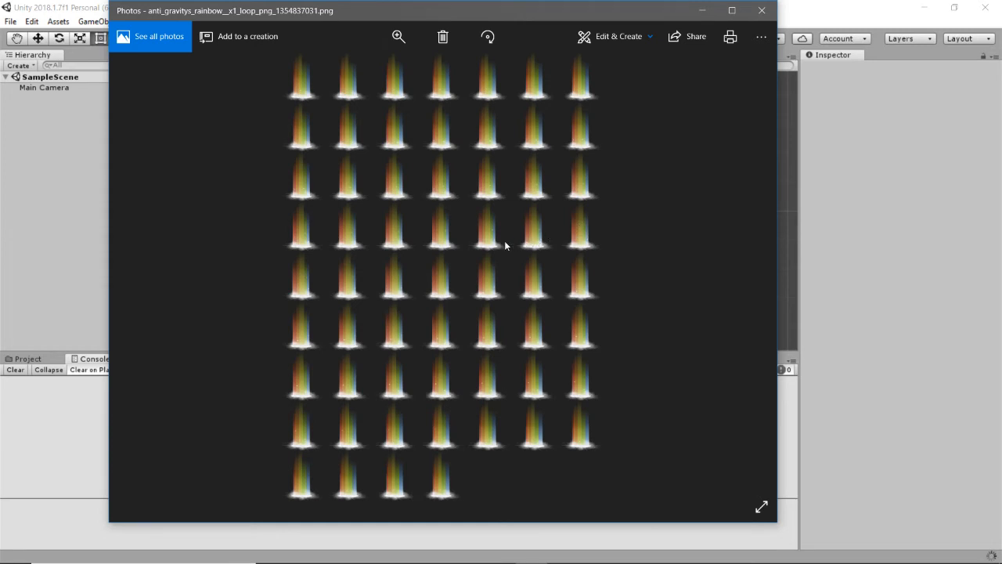
mouse_move(514, 254)
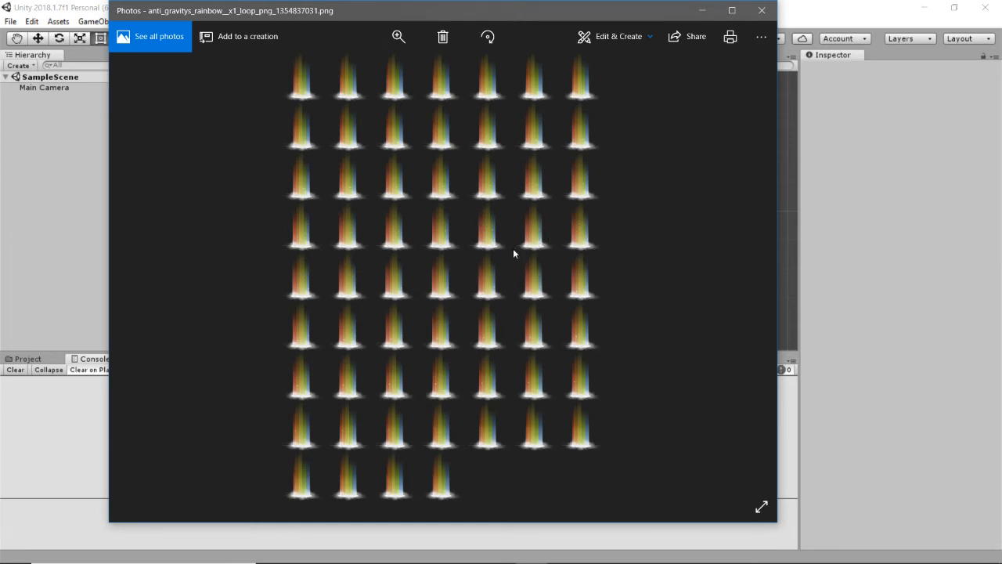
mouse_move(338, 87)
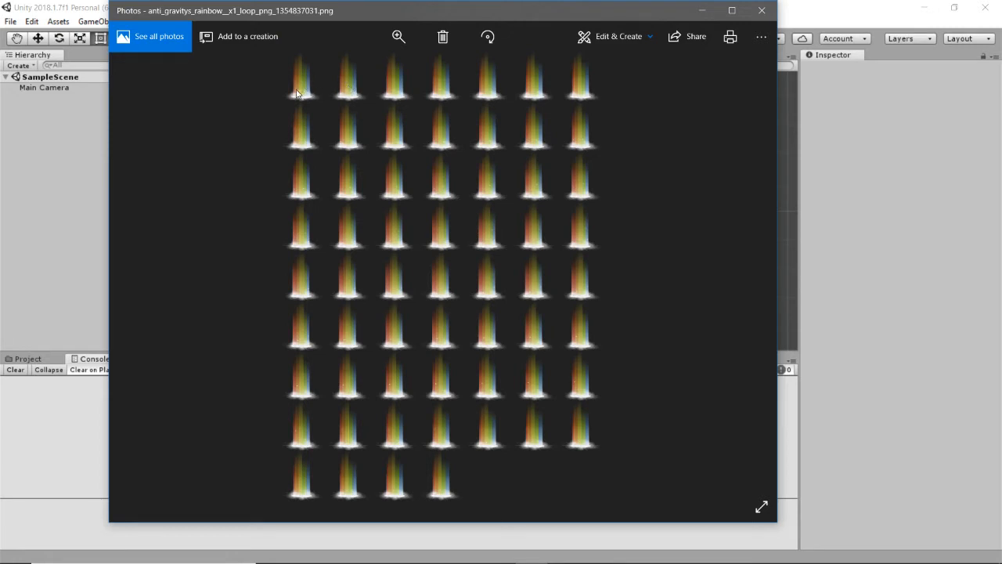
mouse_move(423, 89)
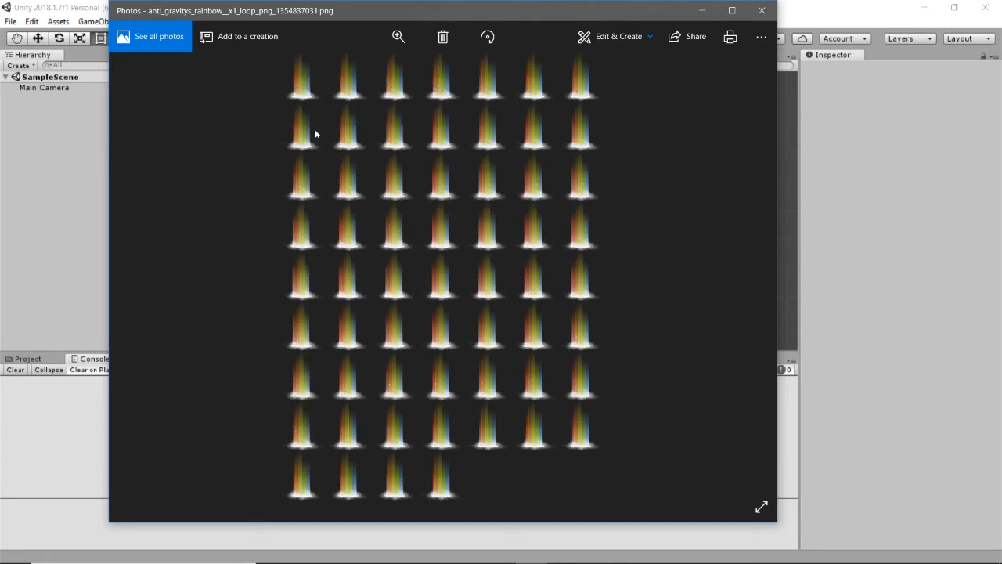
mouse_move(386, 138)
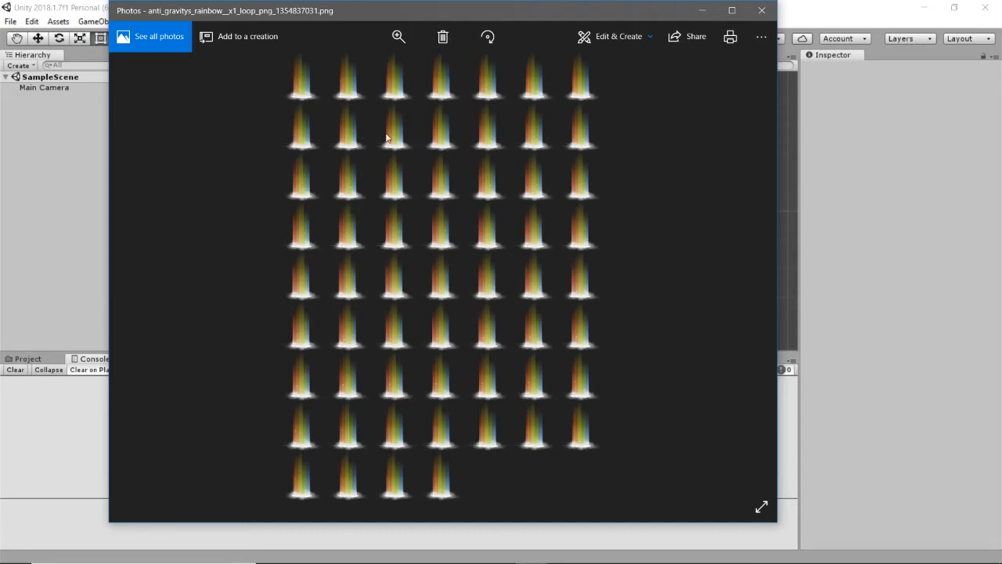
mouse_move(332, 225)
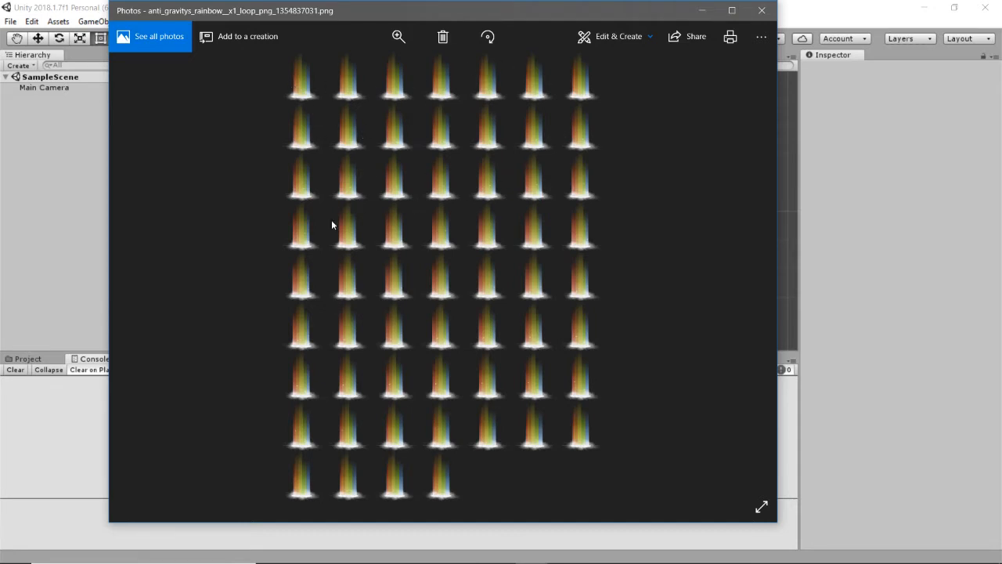
Step: Close the rainbow sprite sheet preview in Photos
left_click(760, 10)
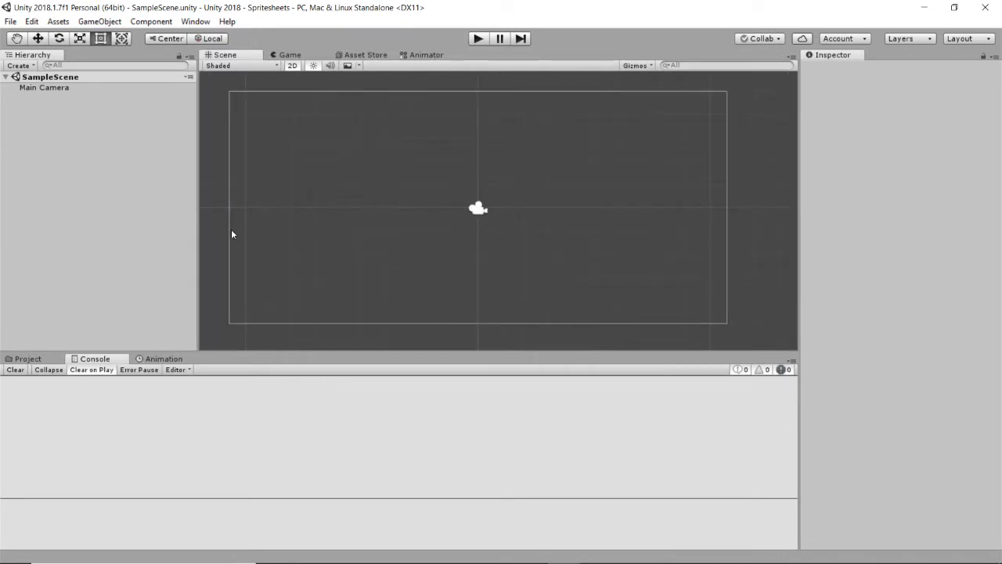
Step: Set the Main Camera background colour to white (255,255,255)
left_click(45, 87)
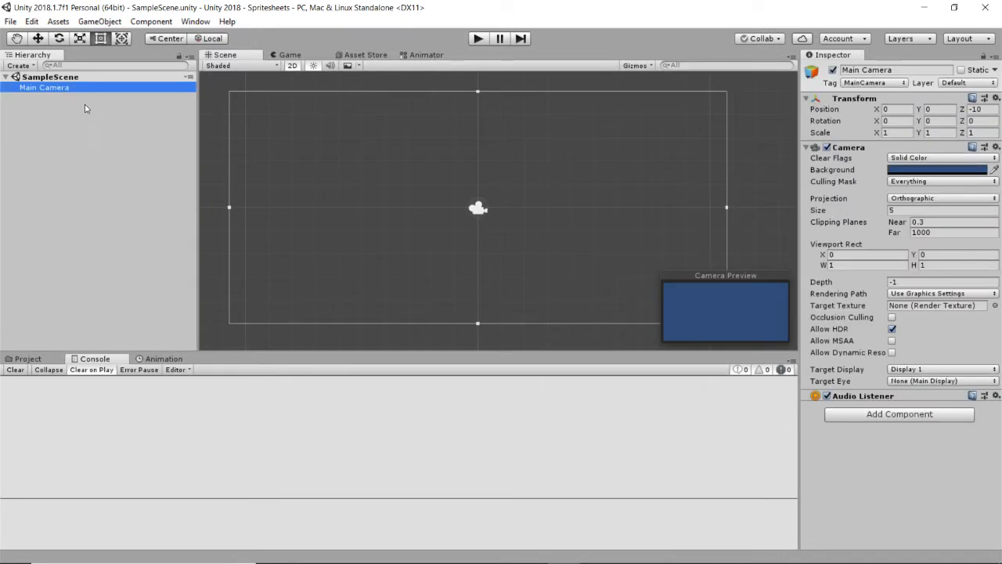
left_click(938, 170)
type("255")
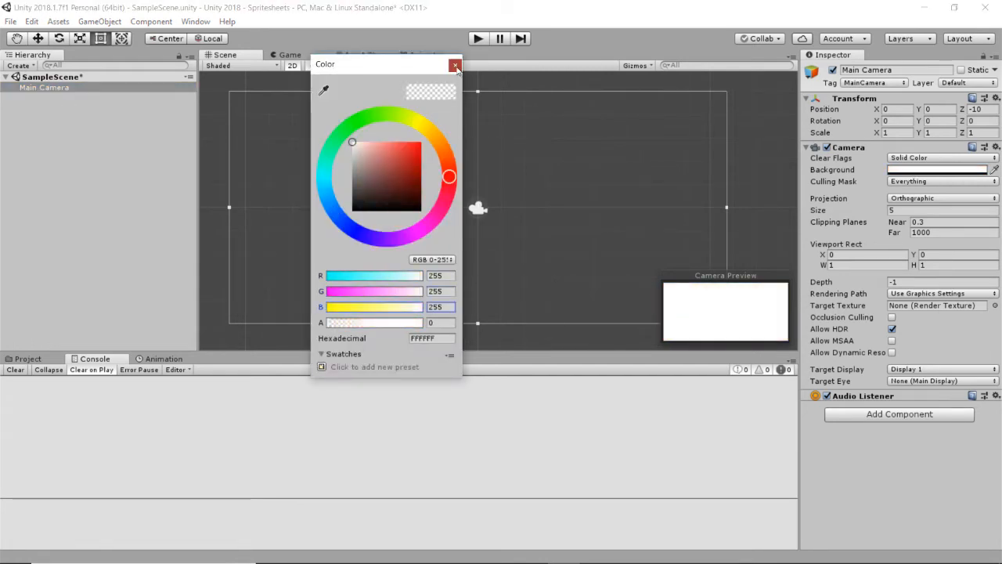
left_click(455, 65)
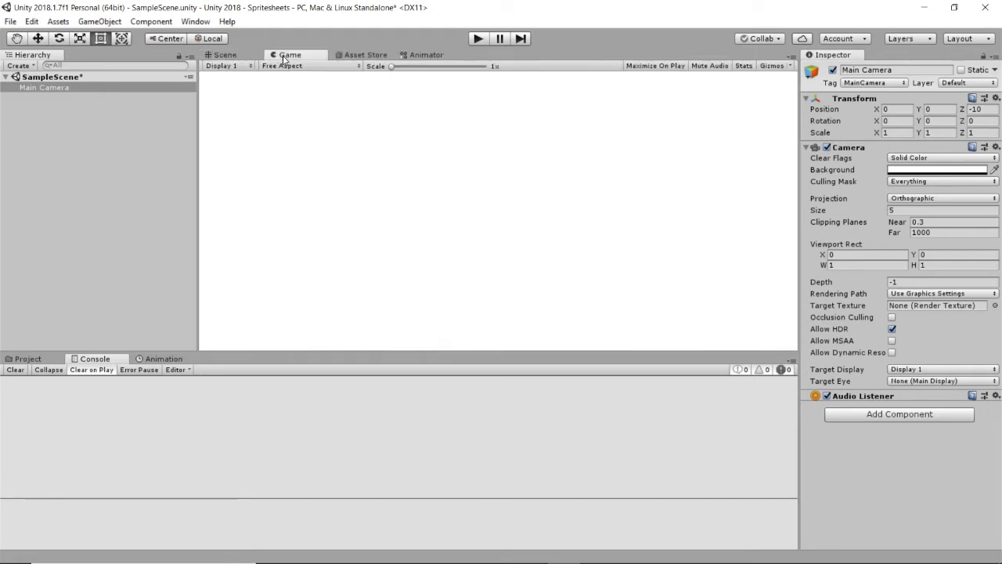
left_click(224, 55)
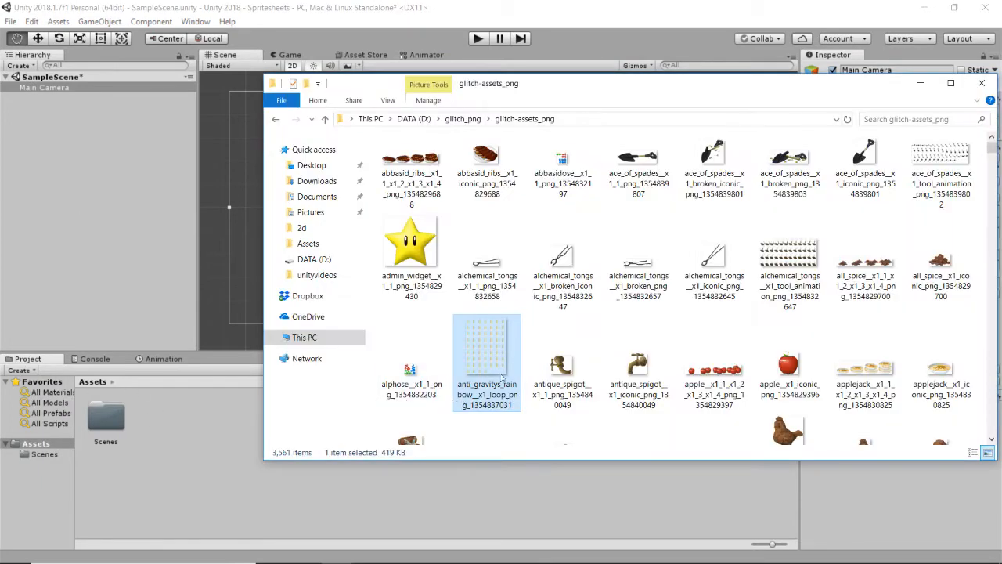
Step: Import the rainbow sheet into Assets, preview it in play mode, then delete its object
left_click_drag(487, 357, 154, 415)
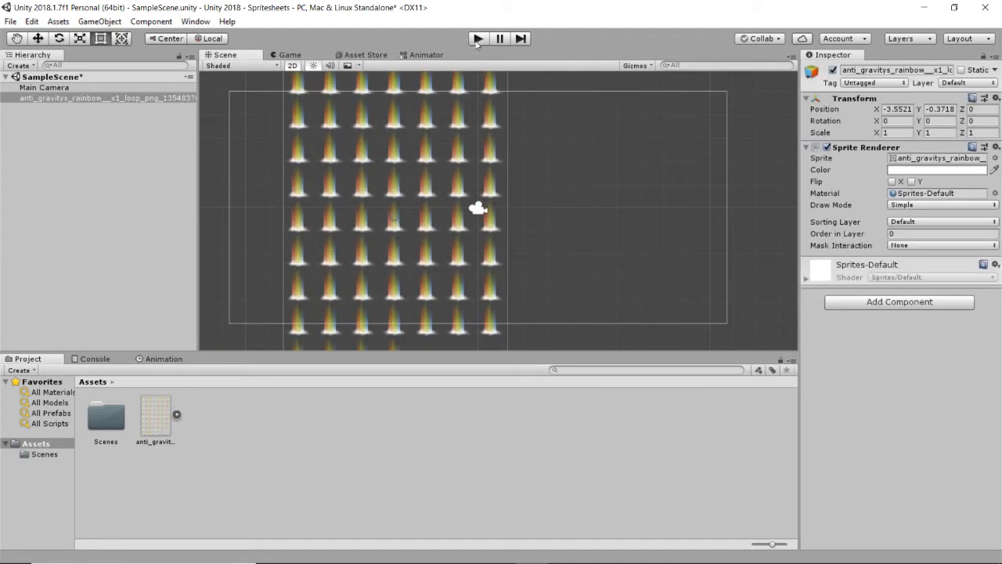
left_click(477, 38)
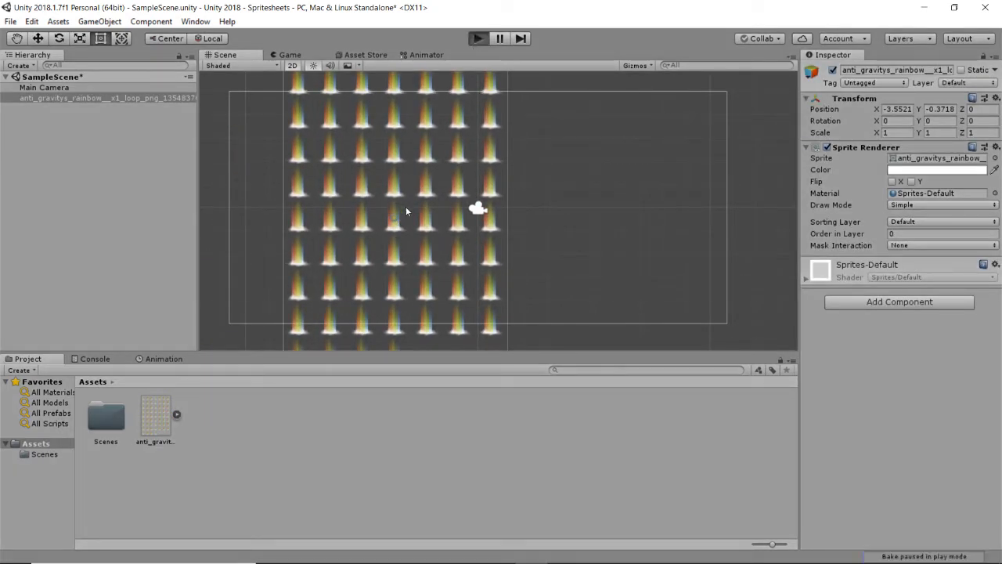
left_click(290, 55)
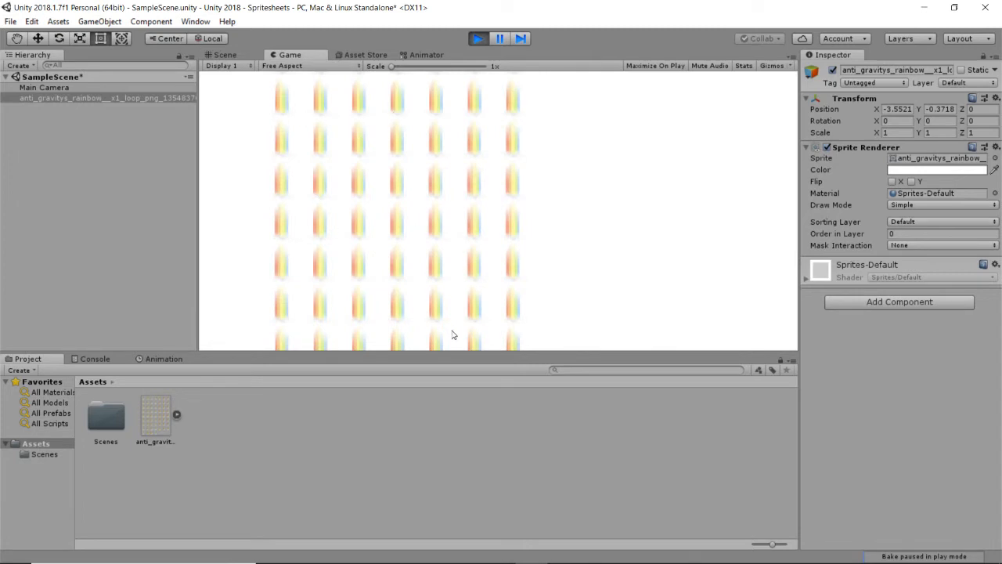
mouse_move(435, 122)
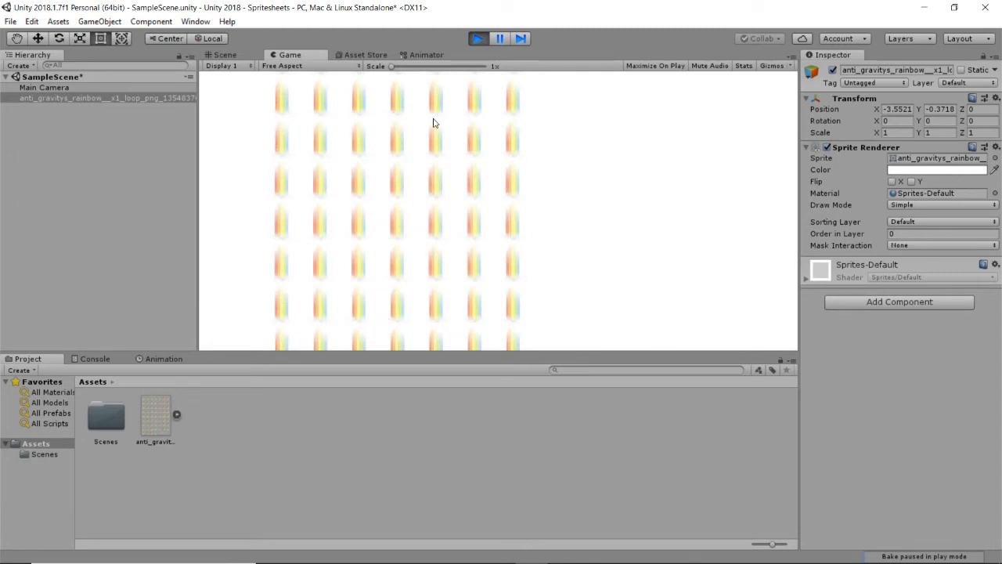
mouse_move(364, 245)
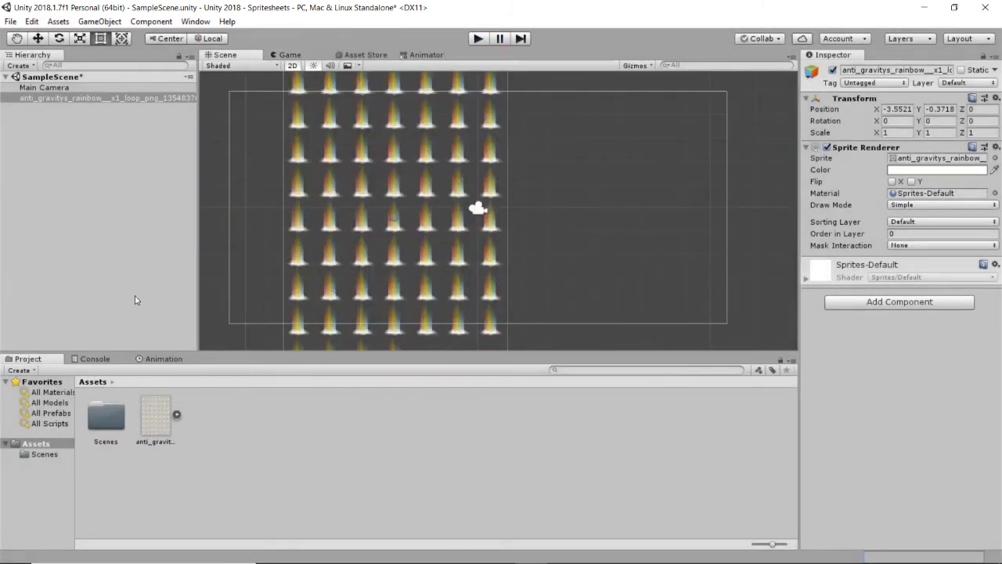
right_click(105, 97)
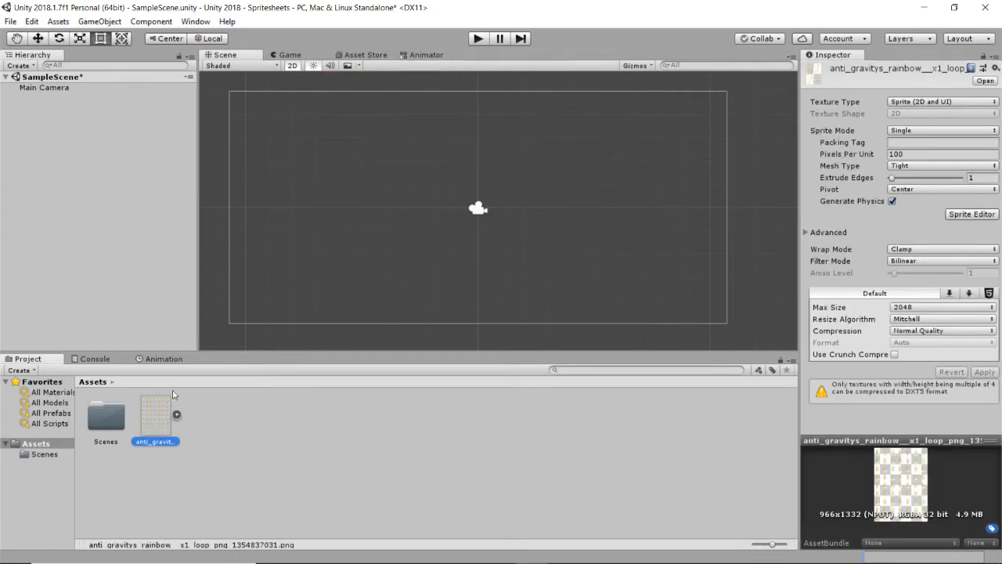
mouse_move(210, 433)
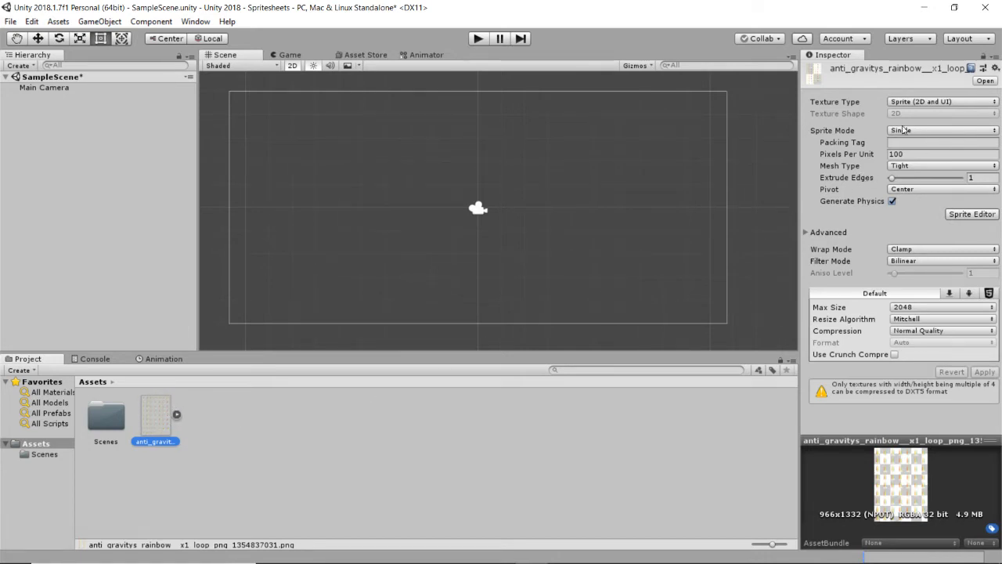
Step: Set the rainbow texture's Sprite Mode to Multiple and apply
left_click(942, 130)
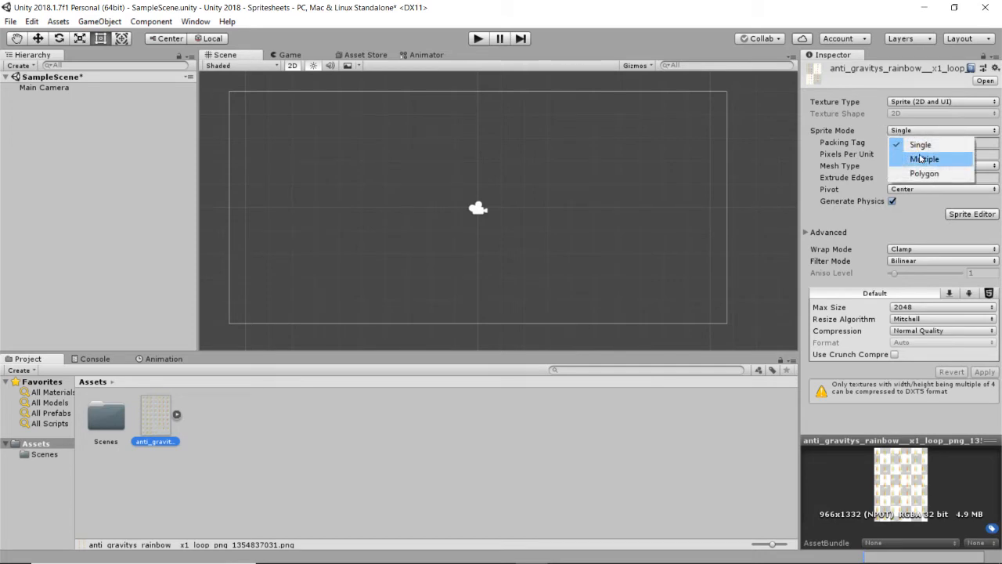
left_click(925, 159)
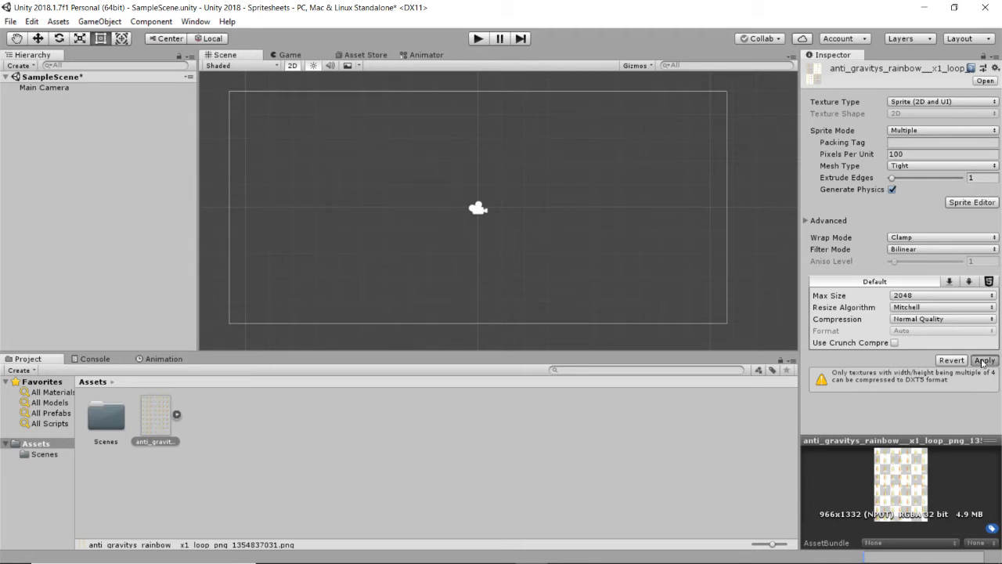
left_click(971, 202)
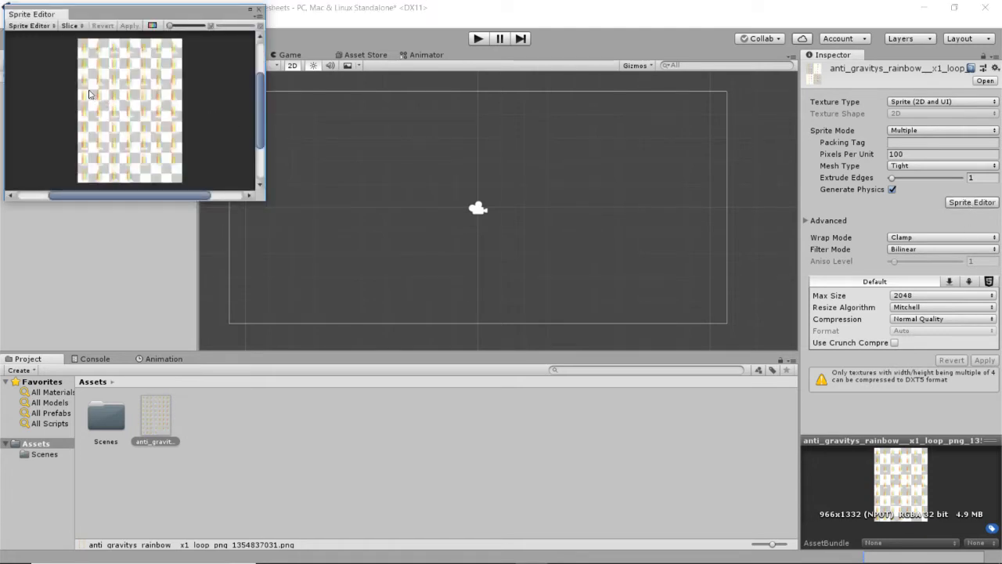
mouse_move(157, 82)
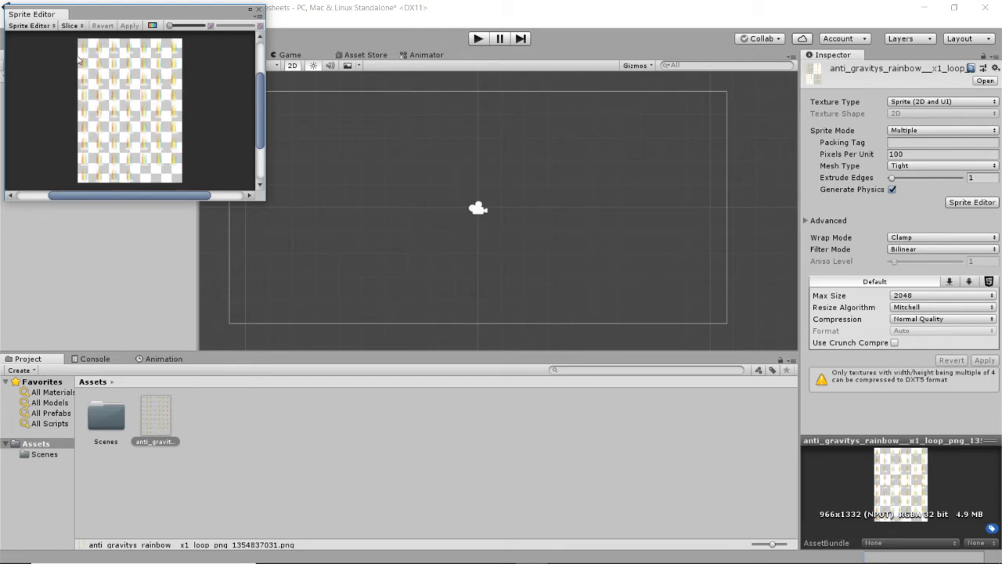
mouse_move(98, 44)
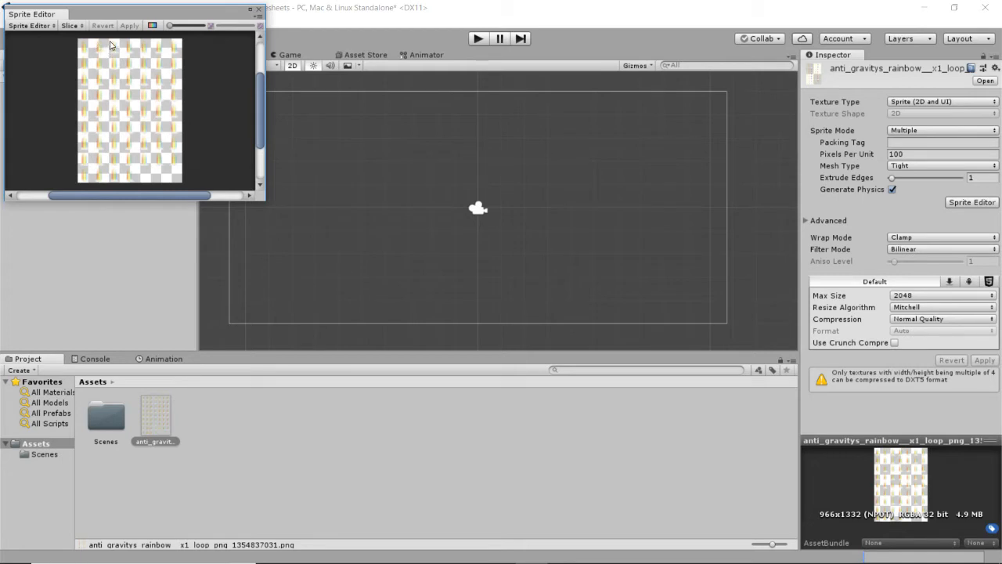
mouse_move(127, 53)
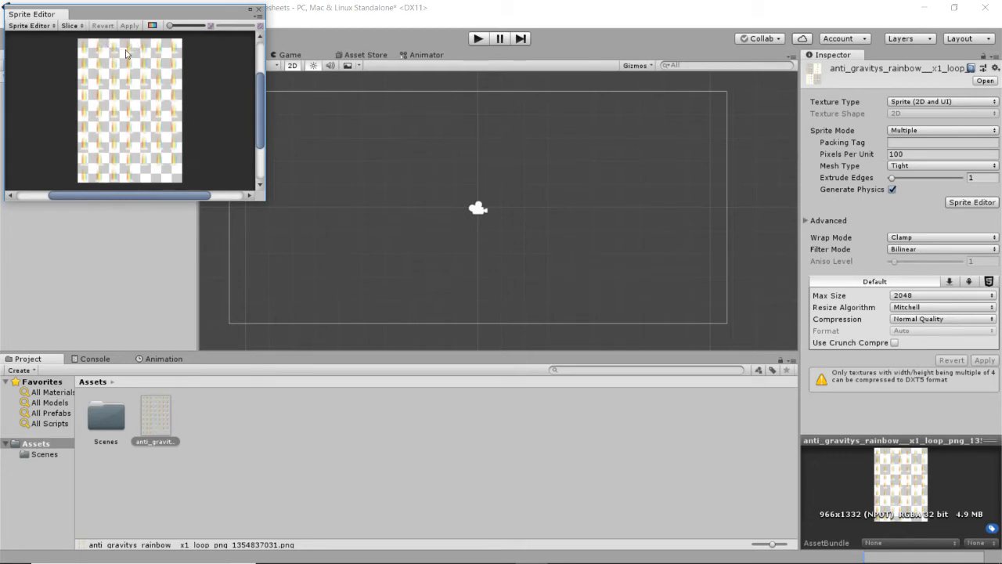
mouse_move(144, 53)
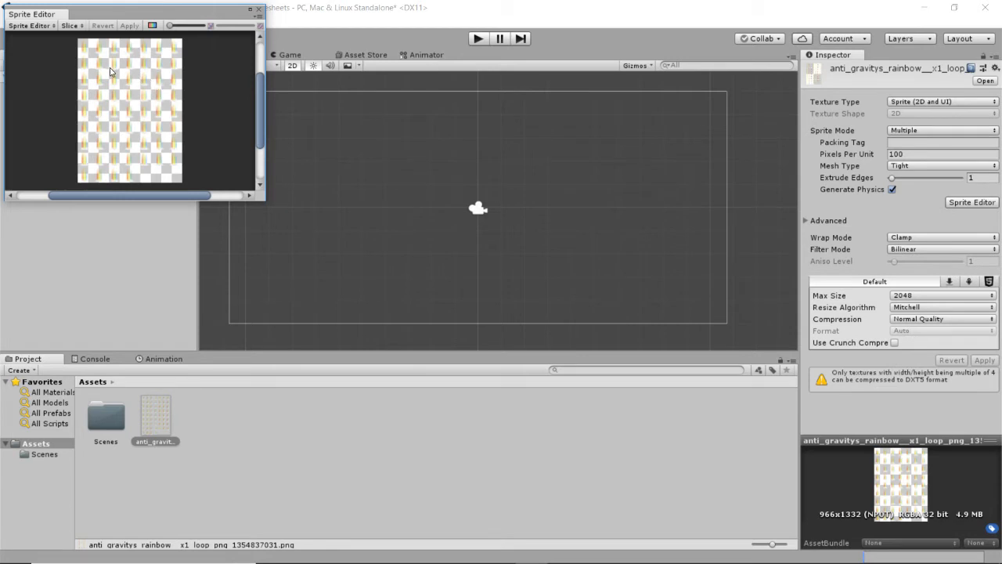
mouse_move(52, 53)
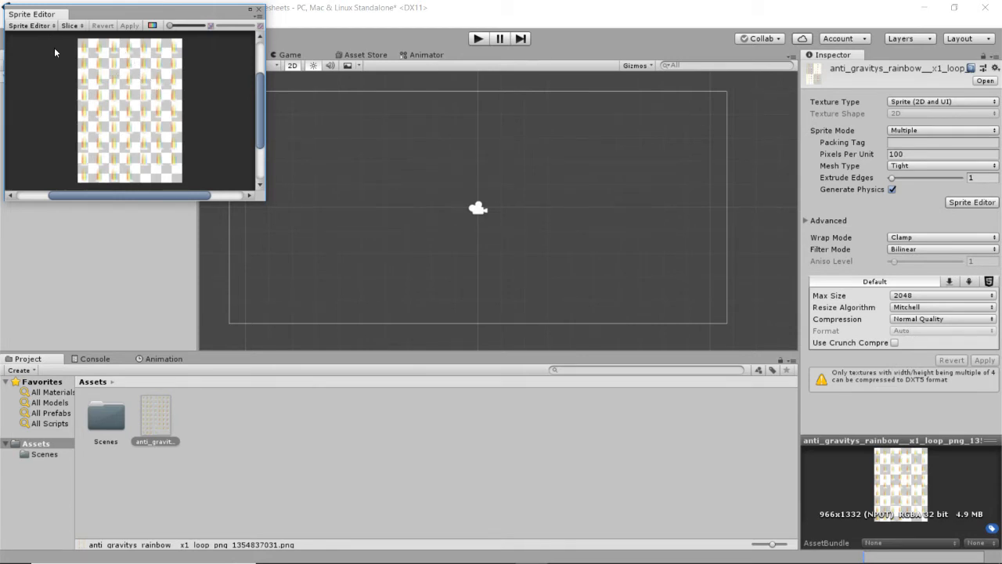
Step: Apply Automatic slicing to the rainbow sheet, check a frame, and close the Sprite Editor
left_click(30, 25)
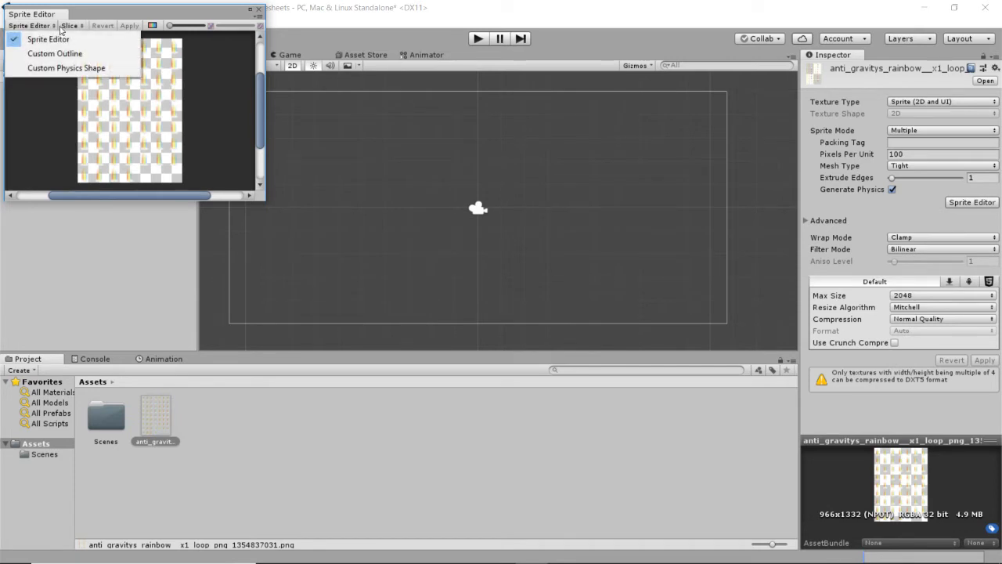
left_click(69, 25)
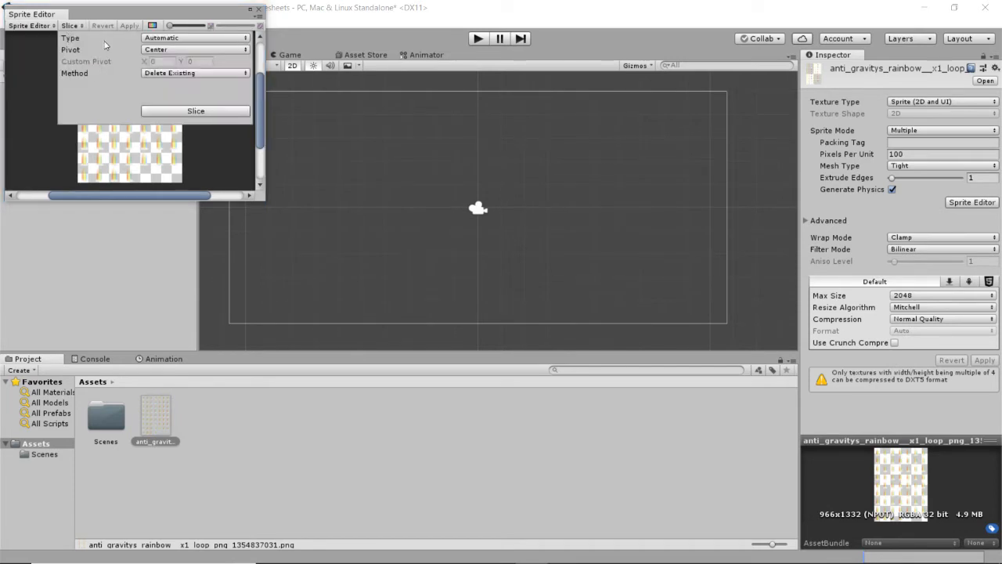
left_click(195, 38)
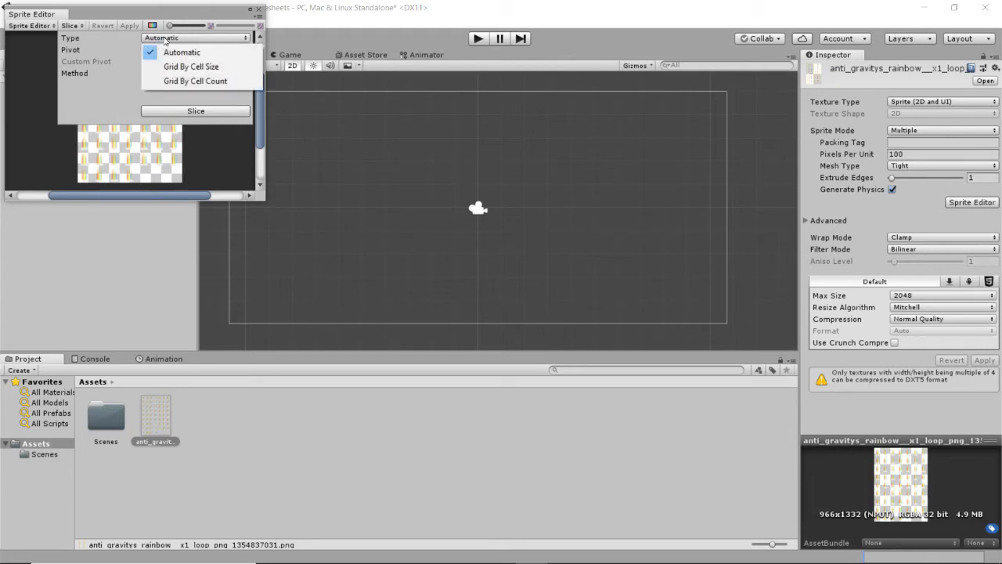
mouse_move(192, 66)
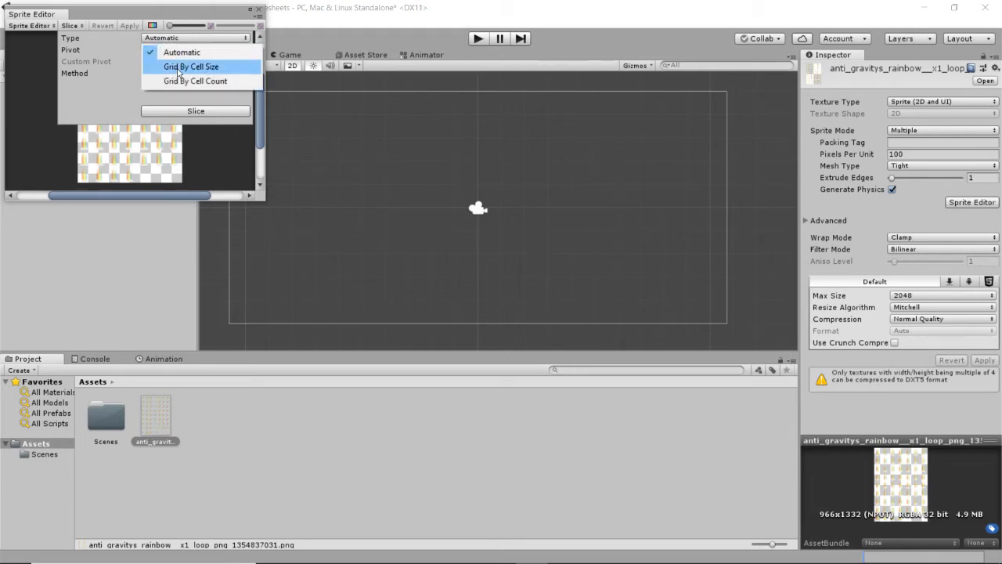
mouse_move(196, 81)
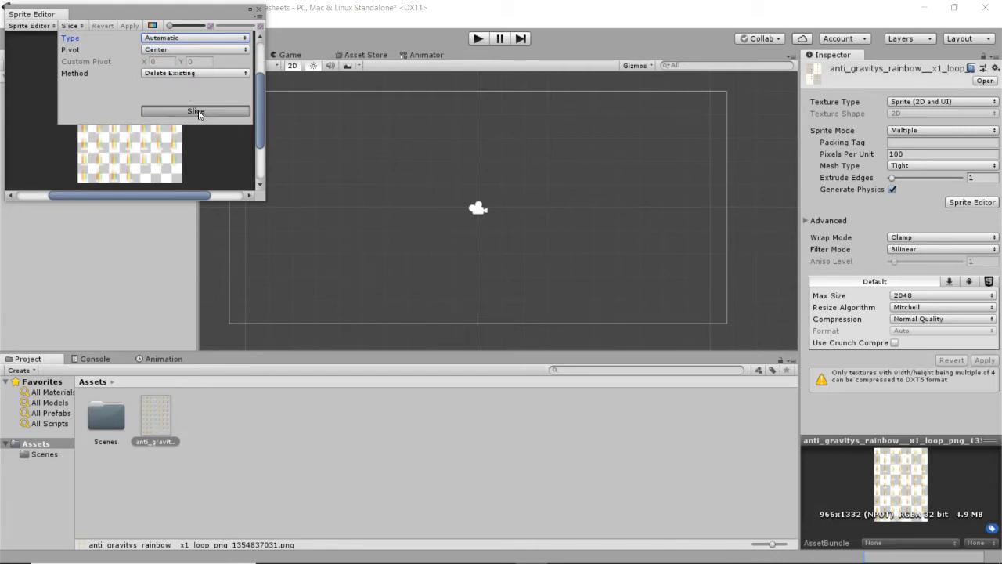
left_click(194, 111)
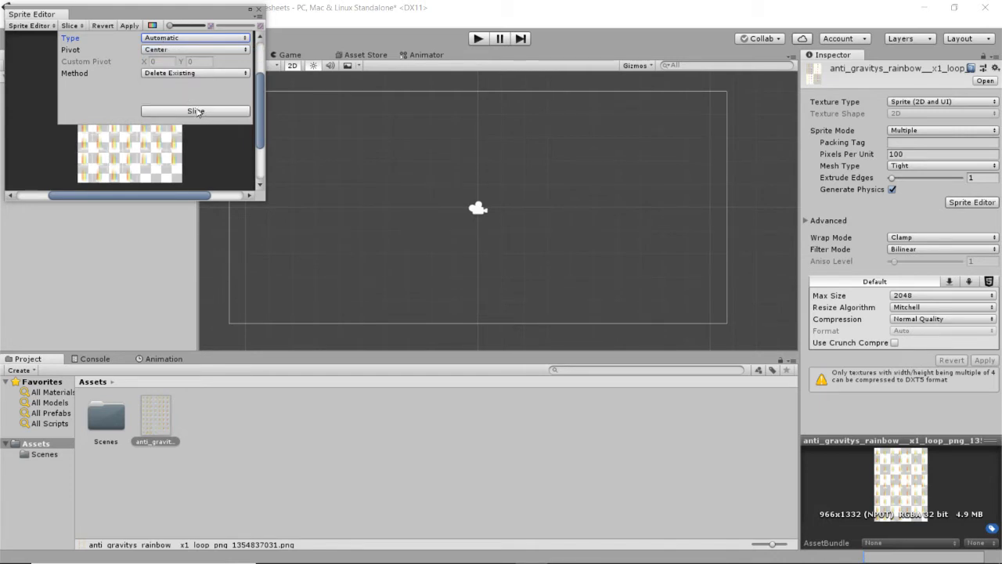
left_click(195, 110)
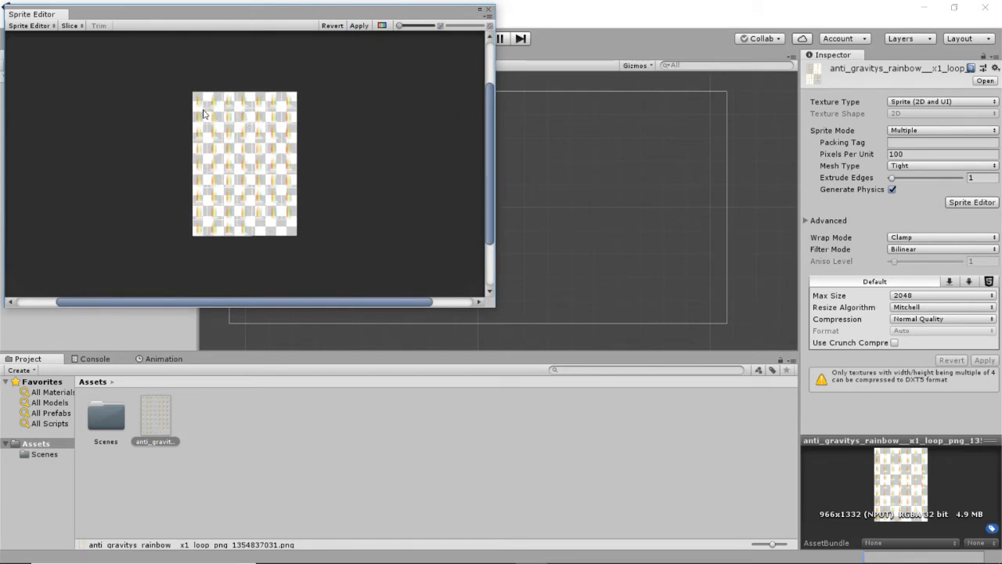
mouse_move(226, 118)
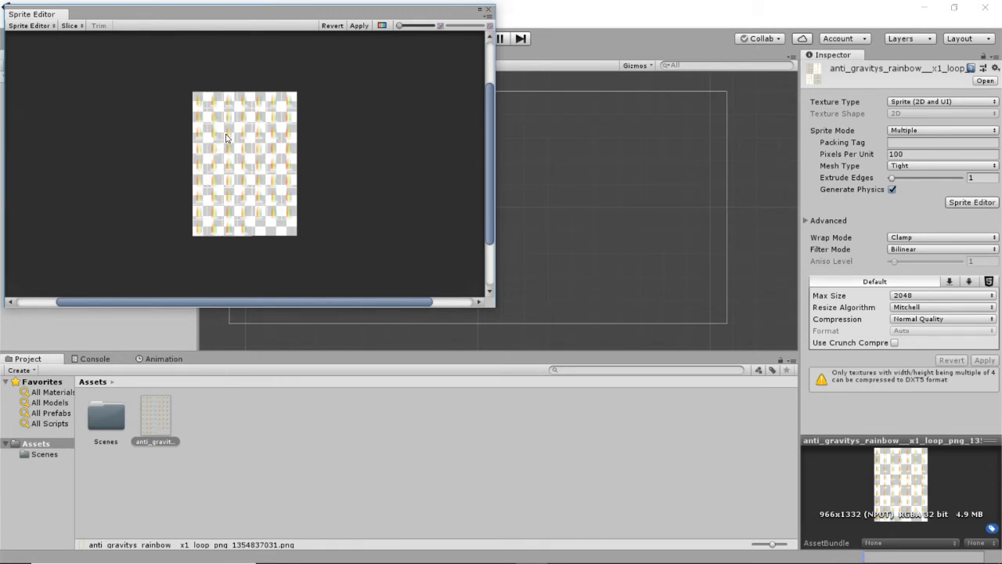
mouse_move(220, 125)
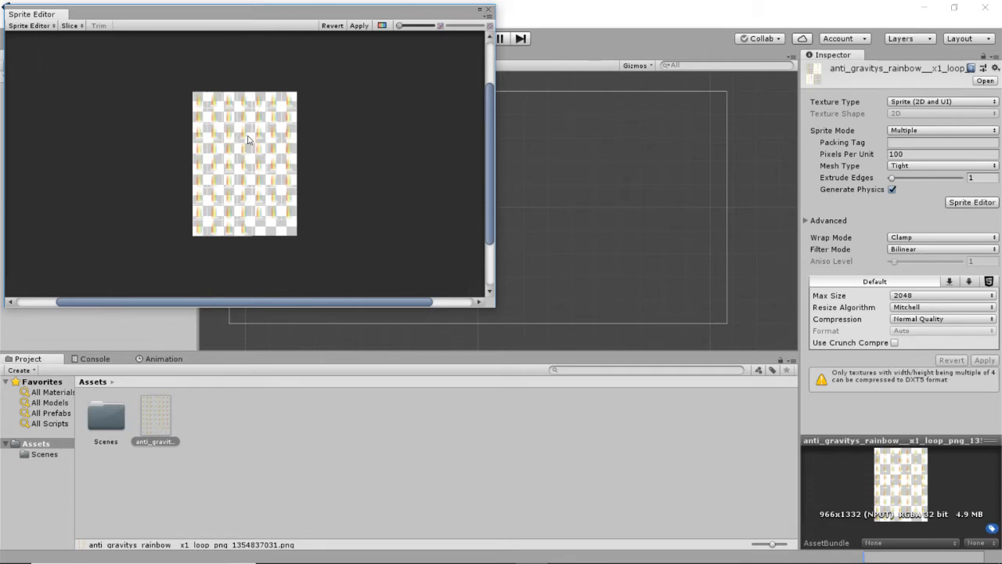
mouse_move(247, 133)
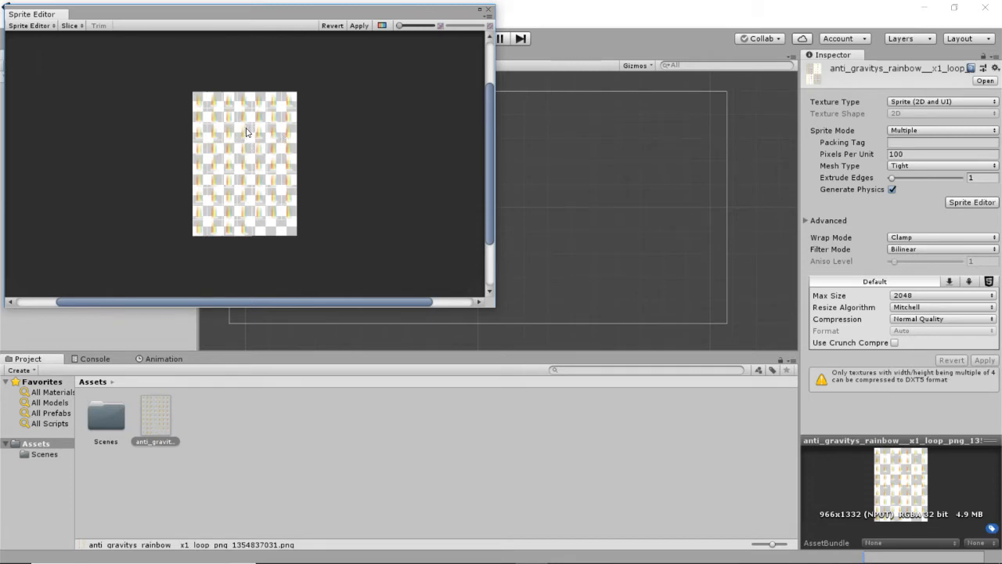
left_click(359, 25)
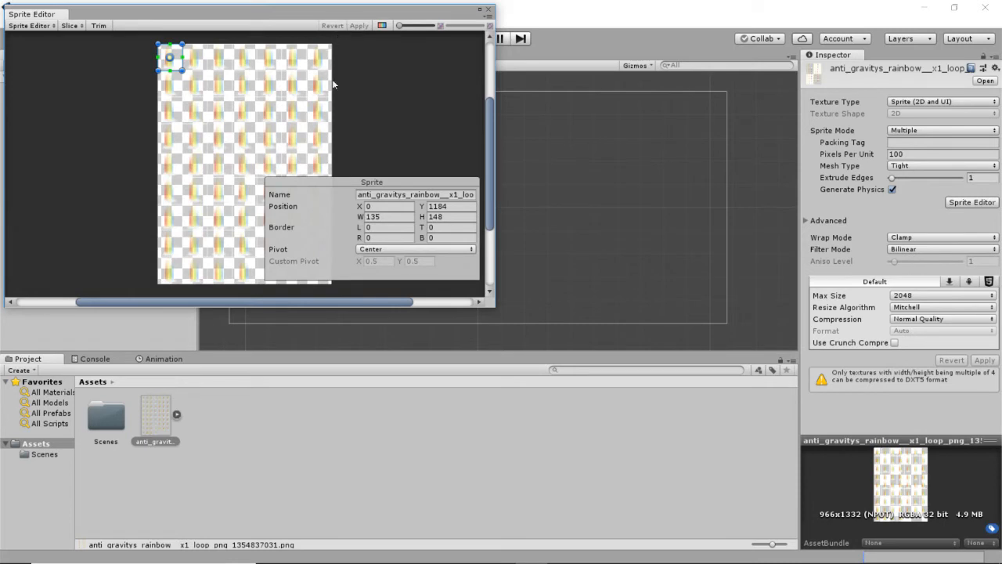
mouse_move(321, 178)
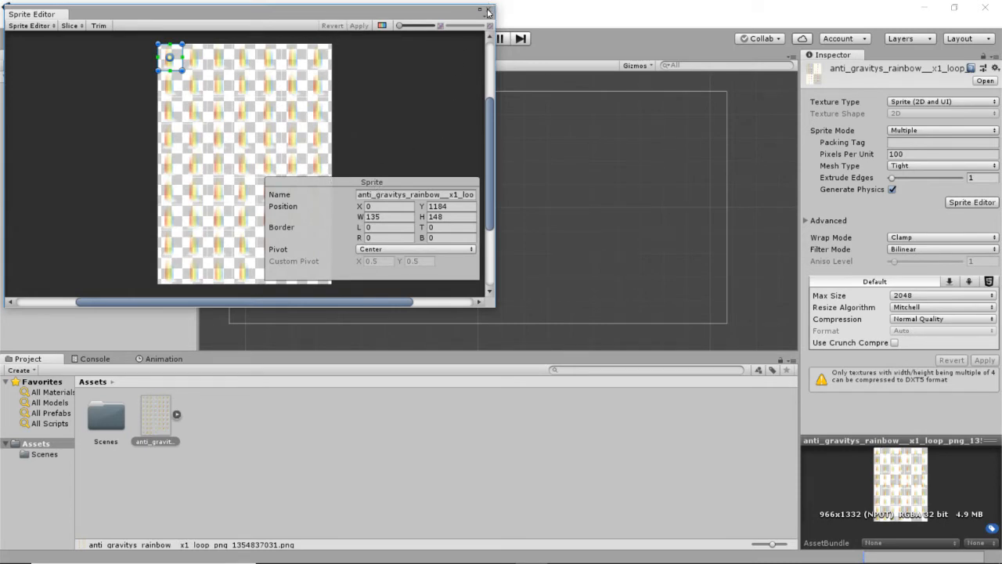
left_click(488, 11)
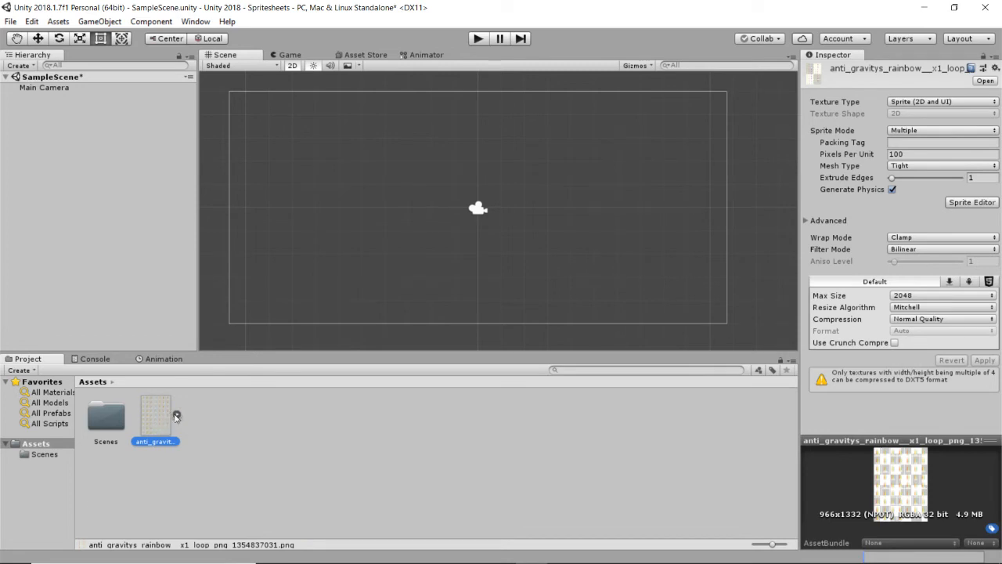
Step: Drag the selected rainbow frames into the scene and save the clip as 'RainbowAnimation'
left_click(177, 415)
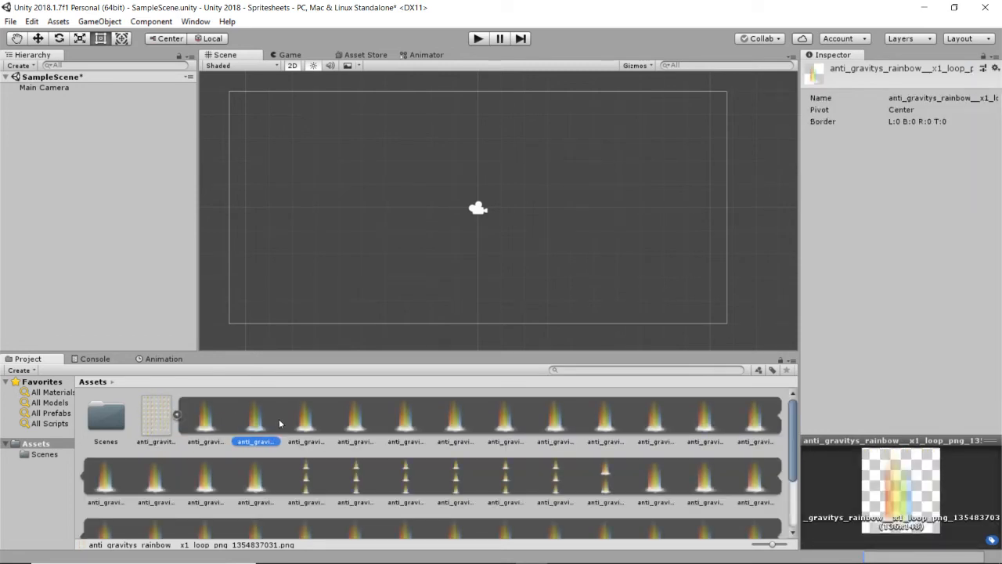
left_click(605, 419)
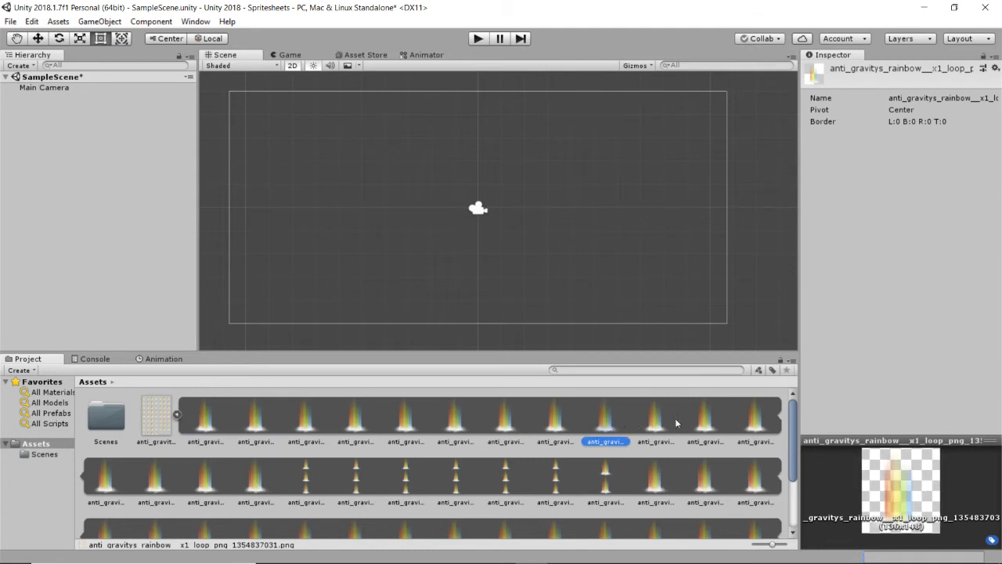
left_click(354, 478)
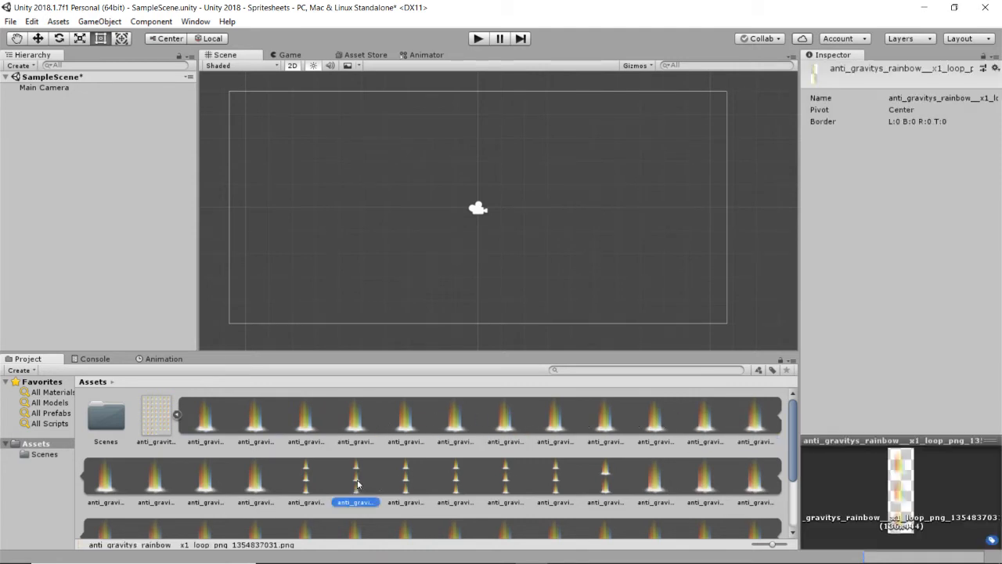
mouse_move(416, 480)
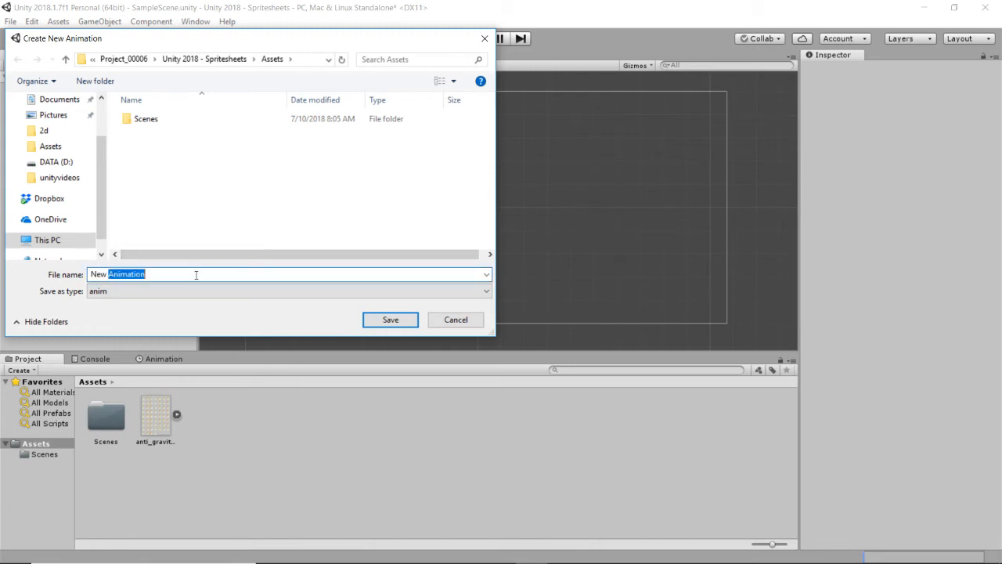
type("Rainbo")
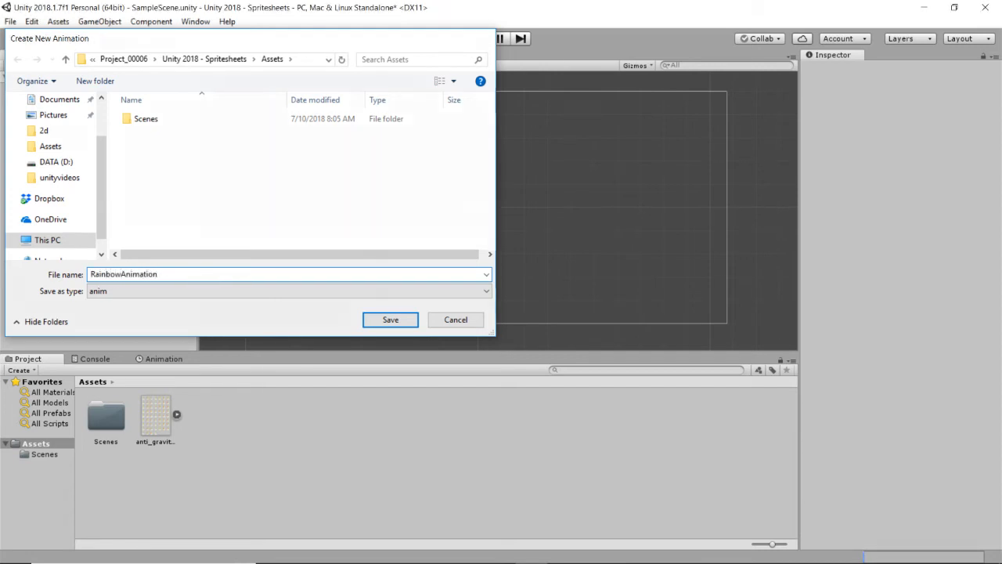
left_click(390, 319)
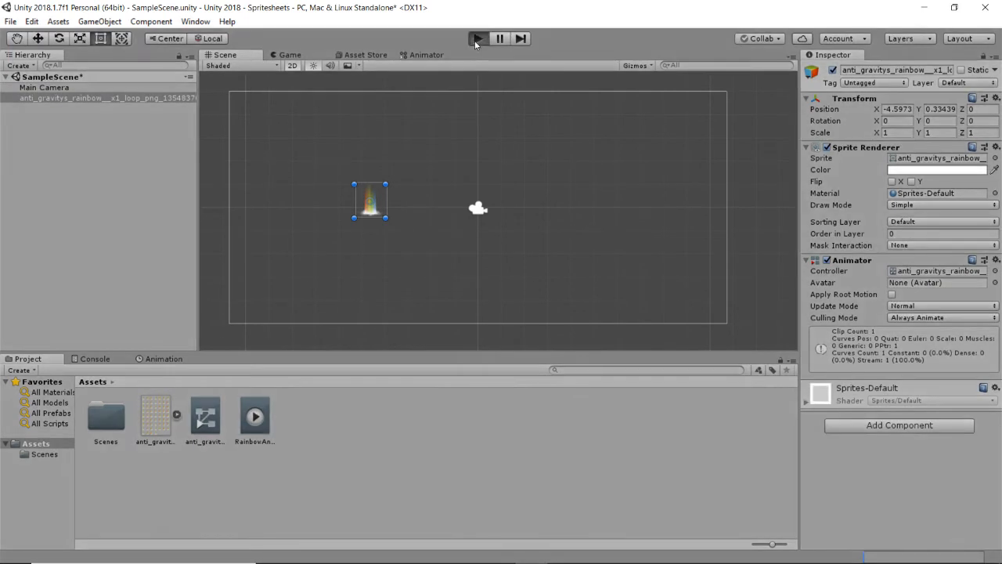
left_click(478, 39)
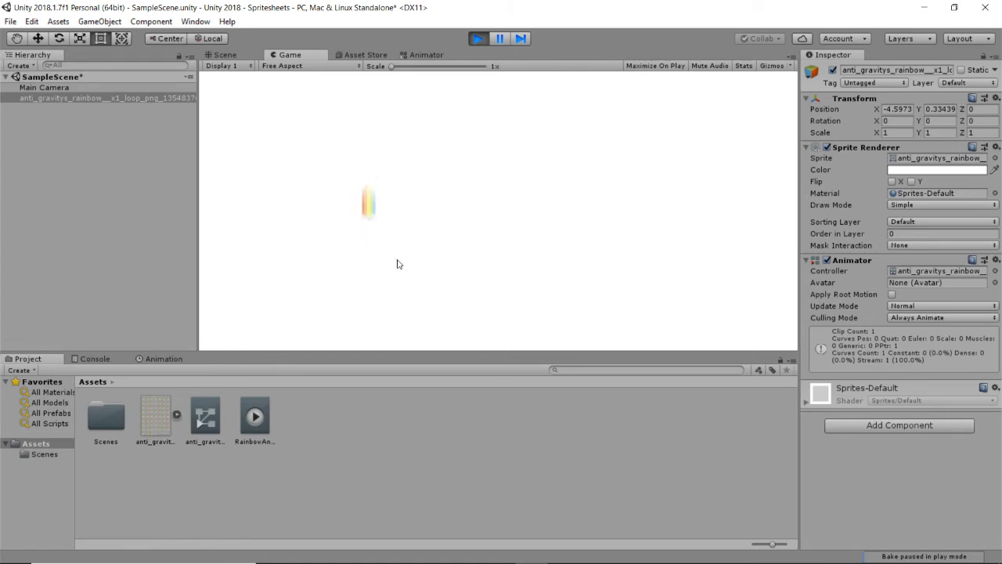
left_click(225, 54)
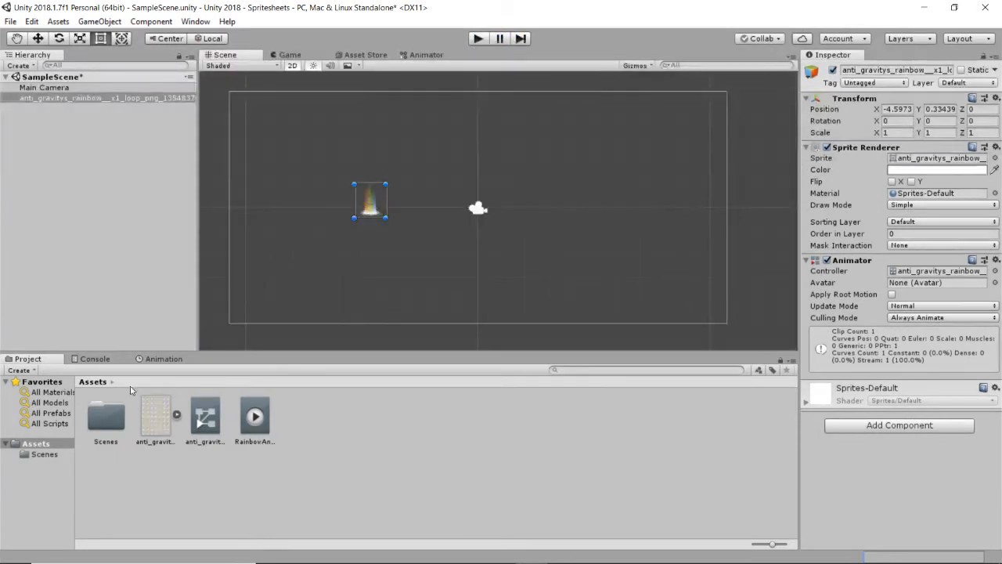
left_click(155, 419)
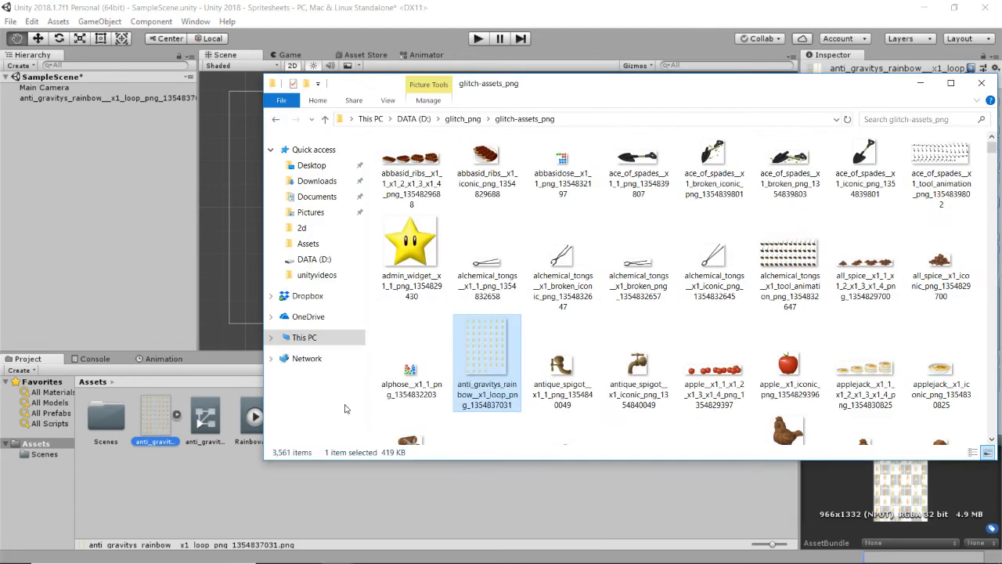
mouse_move(490, 352)
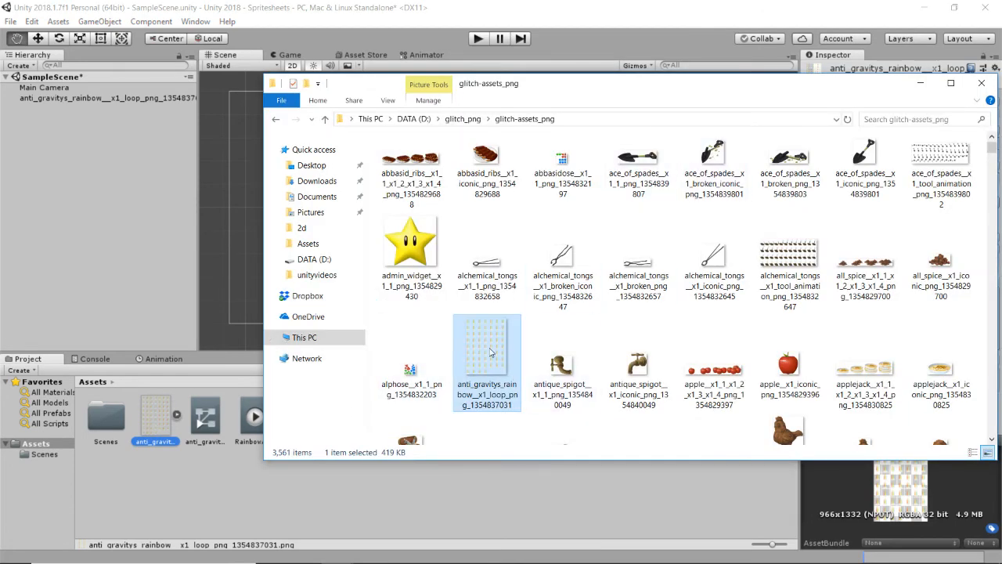
double_click(487, 348)
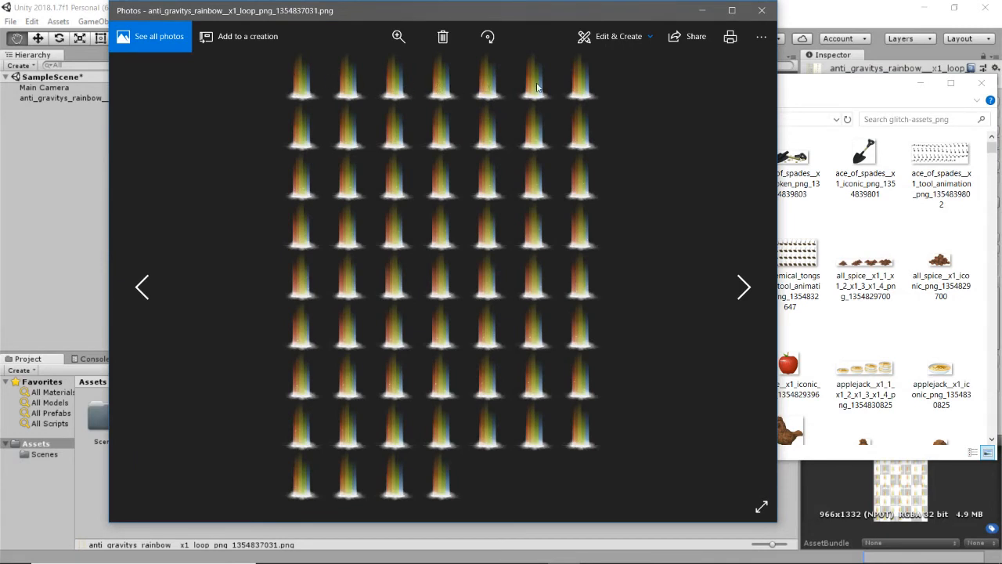
mouse_move(301, 92)
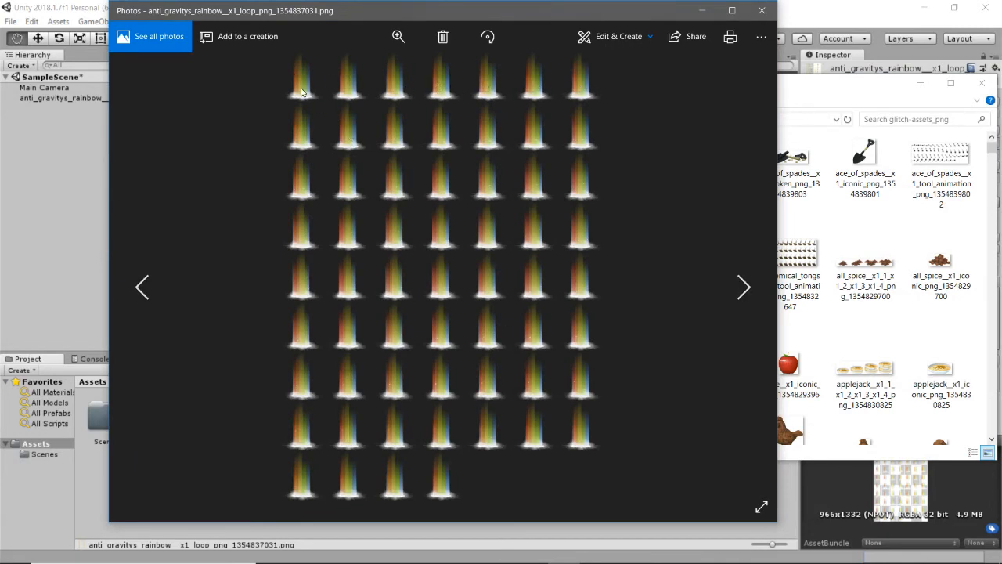
mouse_move(298, 318)
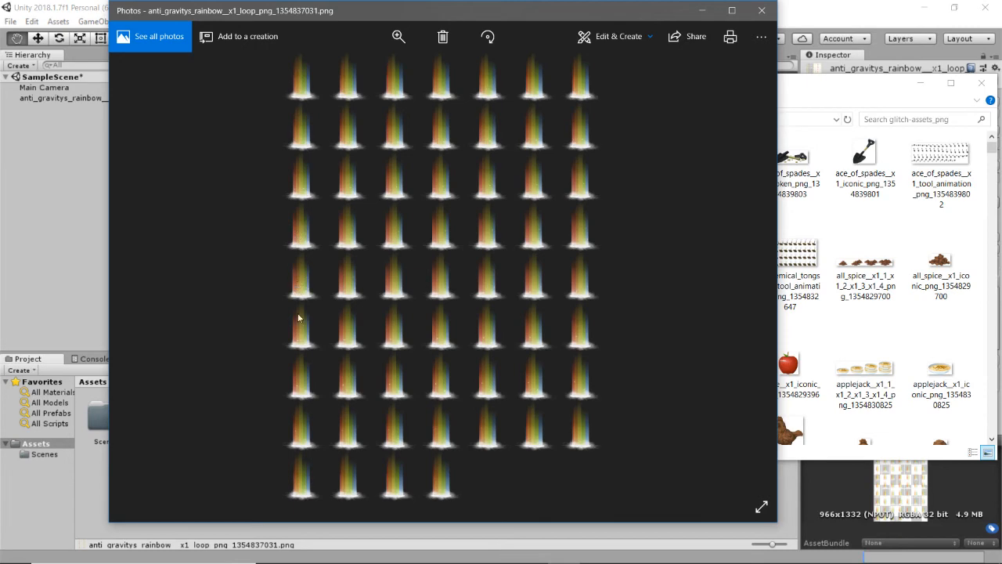
mouse_move(216, 105)
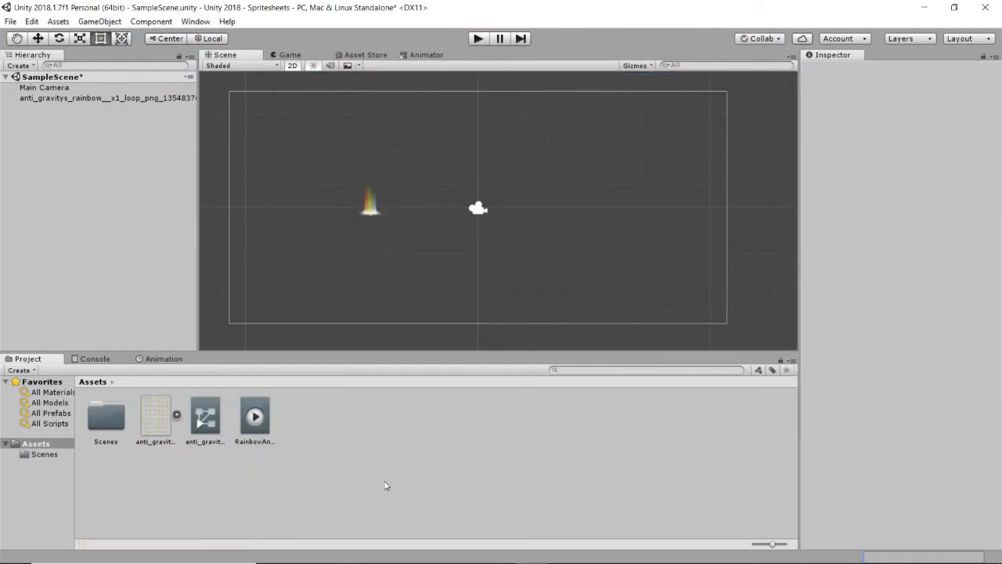
Step: Re-slice the rainbow sheet by Grid By Cell Count with 7 columns and 9 rows
left_click(154, 417)
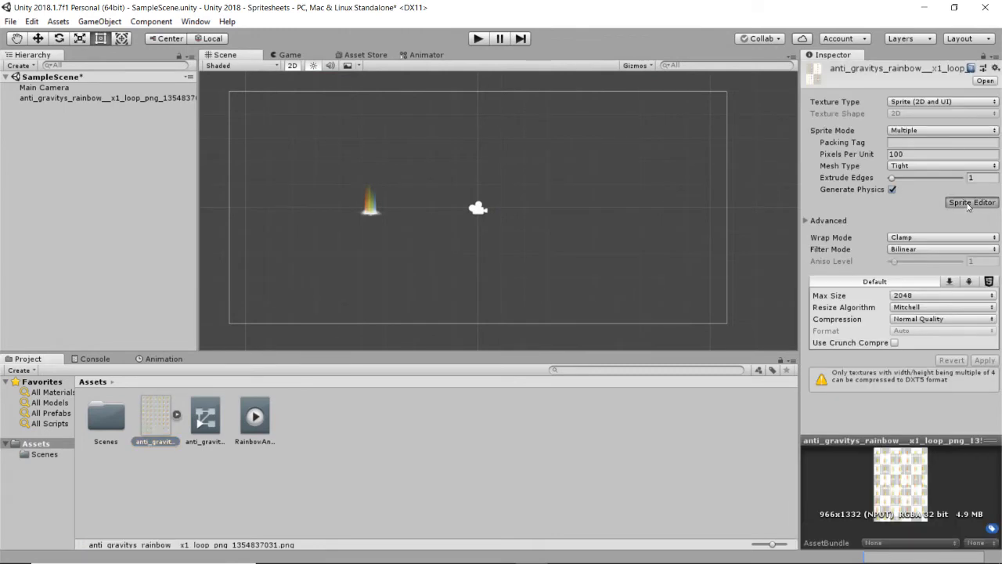
left_click(971, 202)
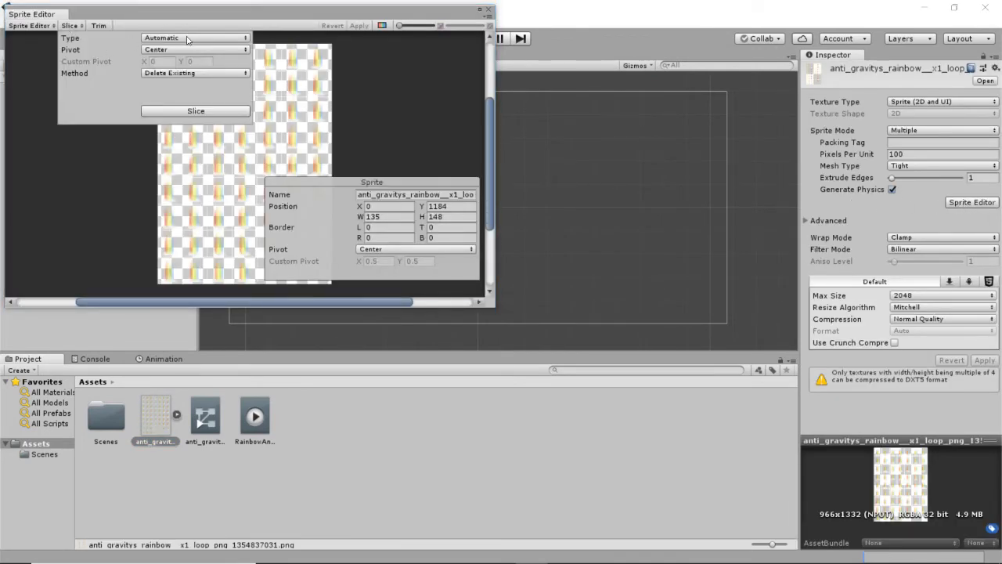
left_click(194, 38)
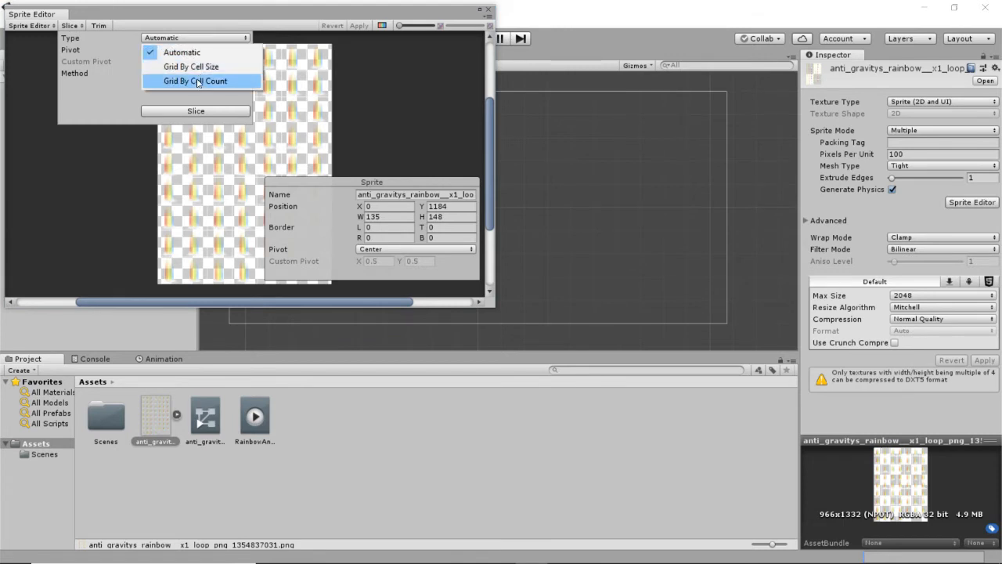
left_click(195, 81)
type("7")
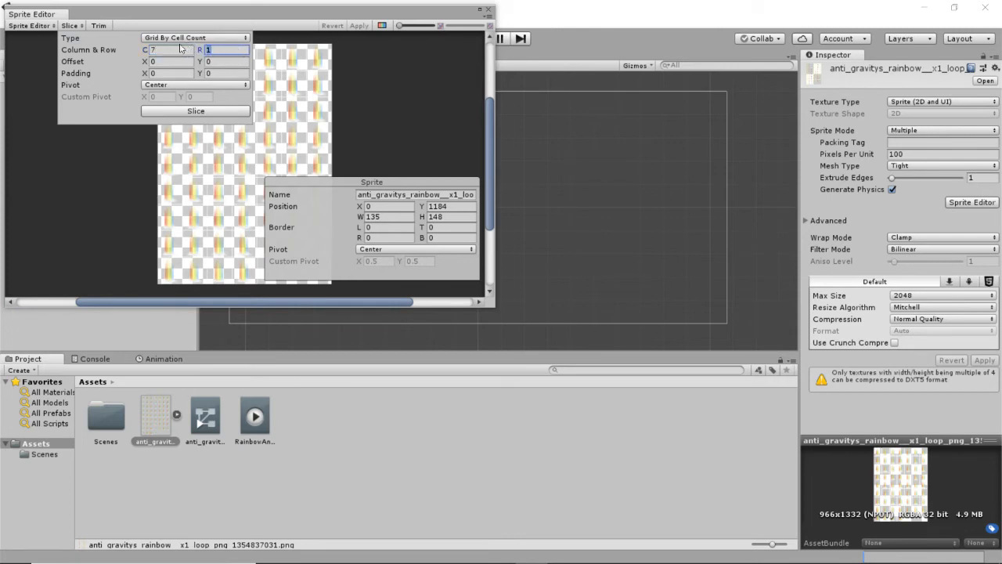
type("9")
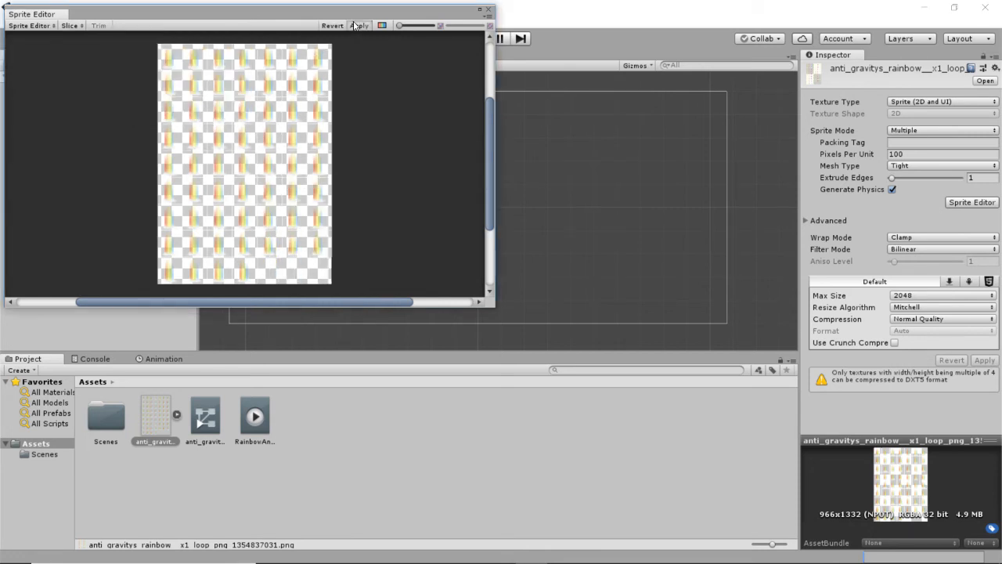
left_click(171, 57)
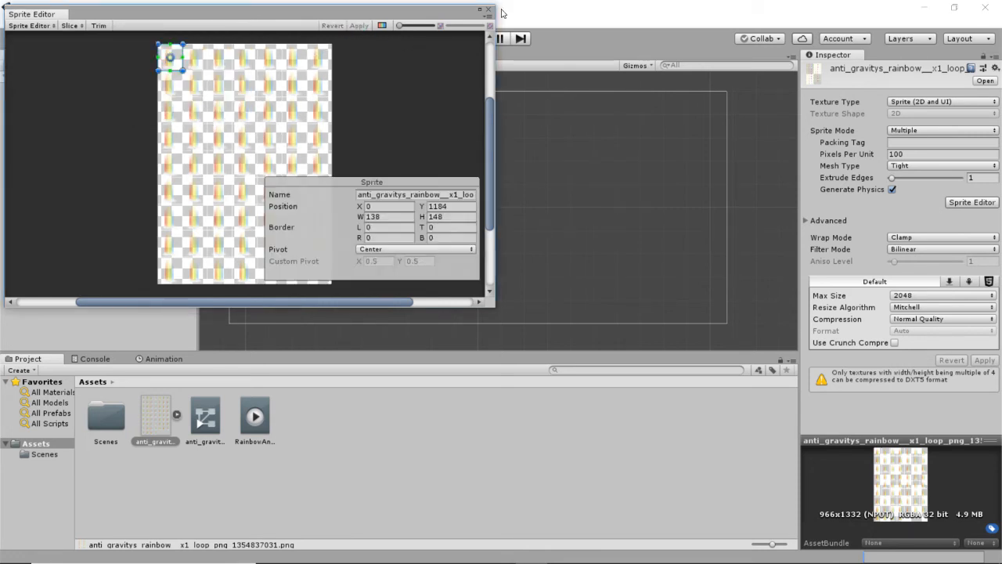
left_click(488, 9)
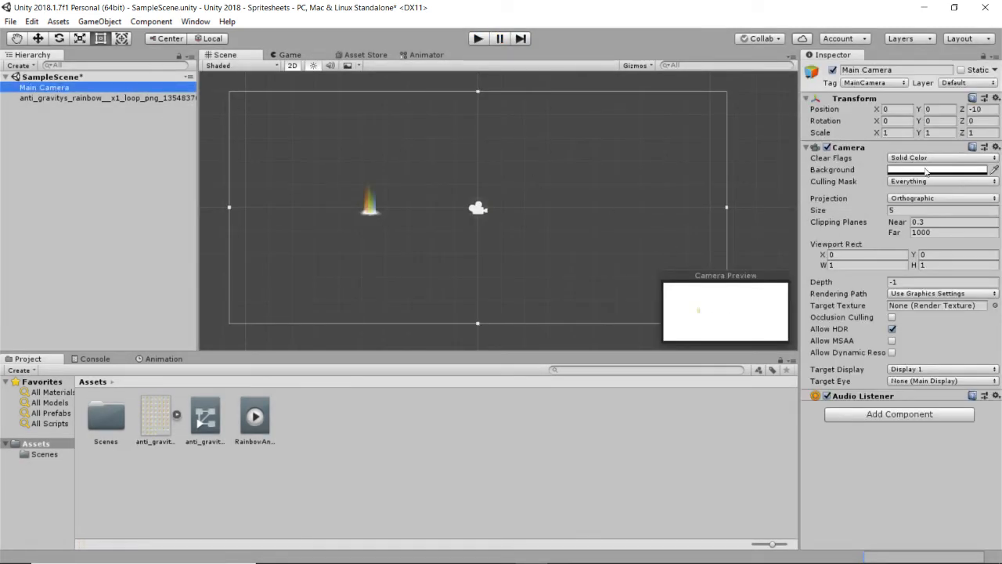
Step: Change the Main Camera background to dark grey (61605F)
left_click(936, 170)
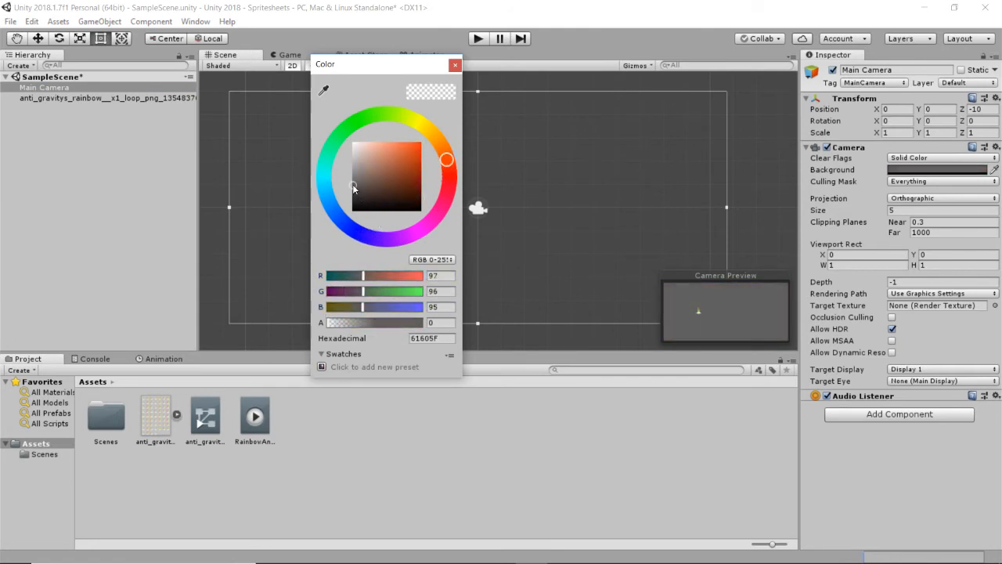
left_click(455, 64)
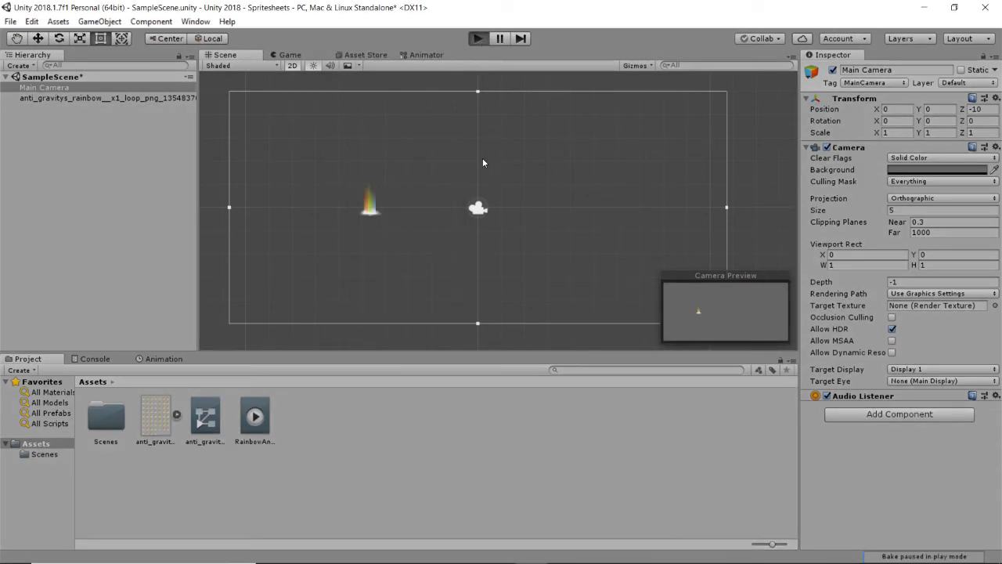
left_click(290, 55)
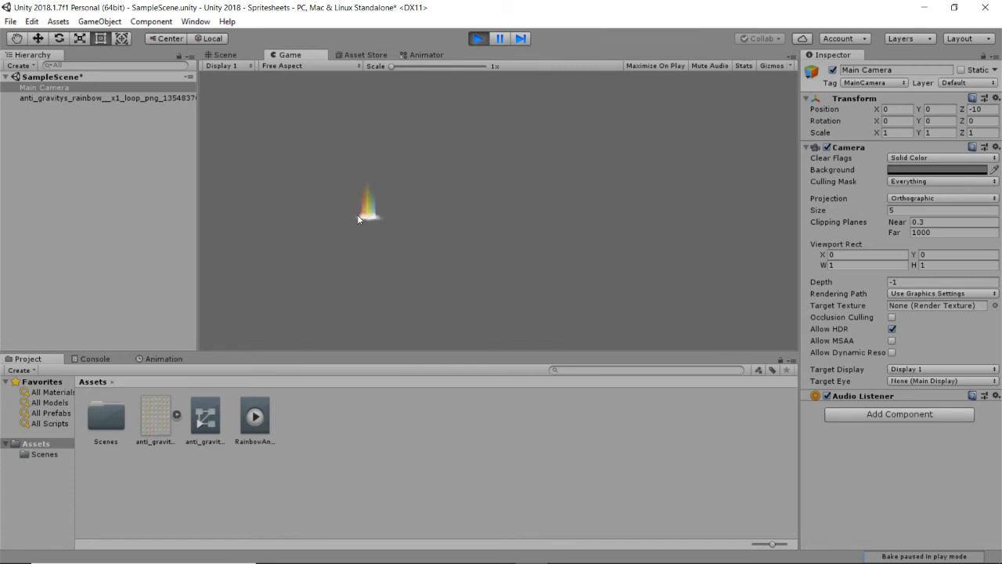
mouse_move(392, 227)
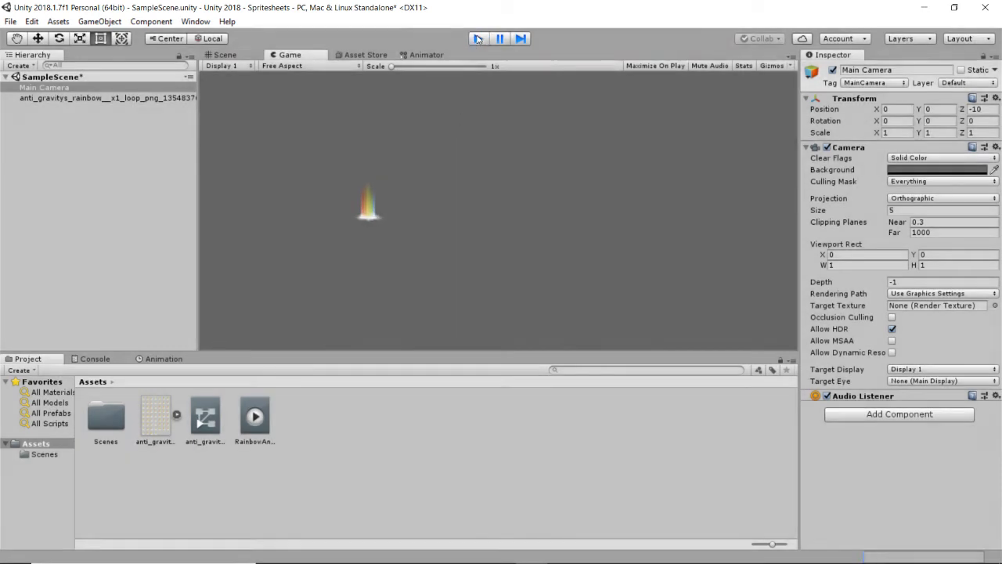
left_click(224, 55)
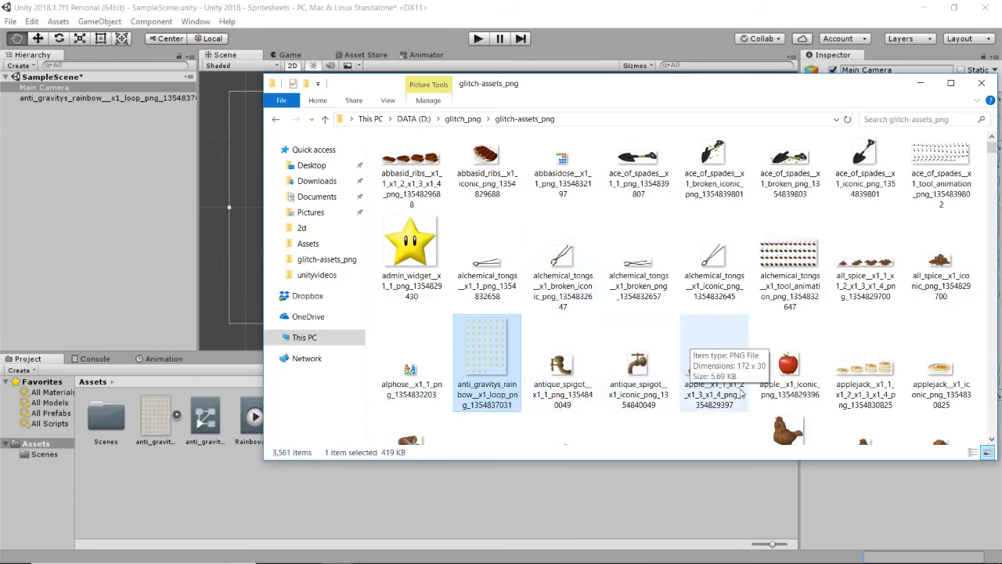
Step: Find the bag_butler danceStart PNG in File Explorer and drag it into Assets
scroll("down", 3)
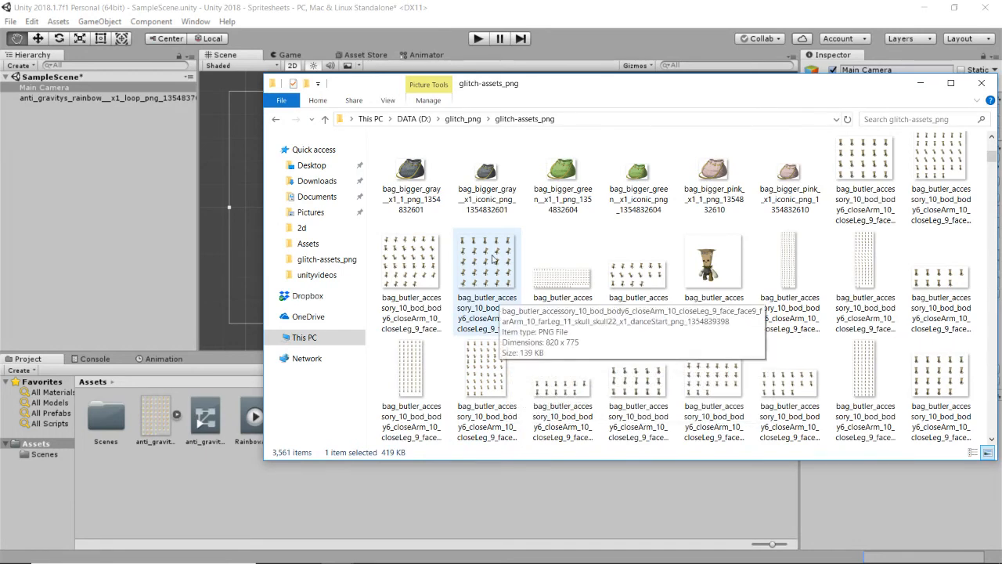
left_click(487, 266)
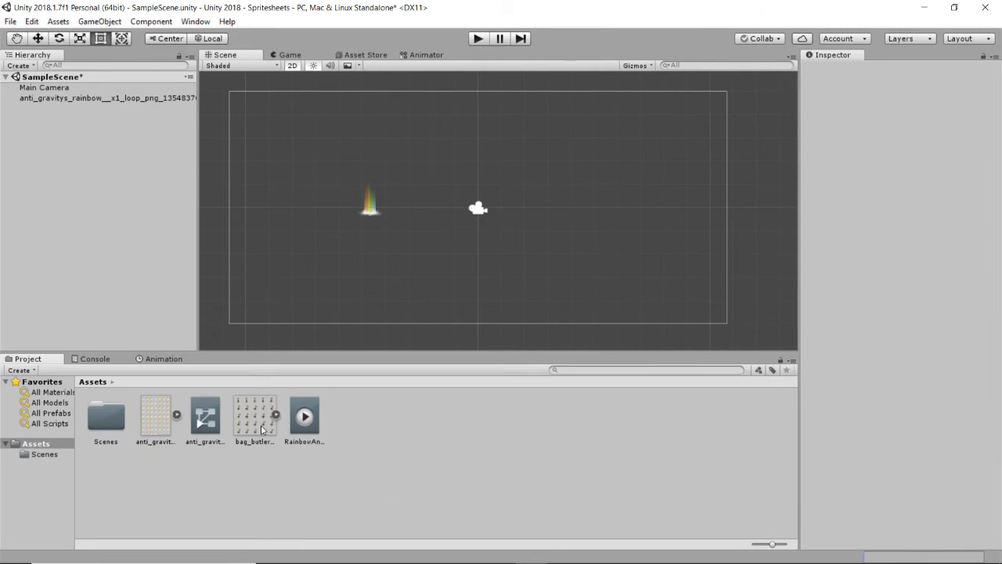
Step: Set the bag_butler sprite sheet's Sprite Mode to Multiple
left_click(254, 419)
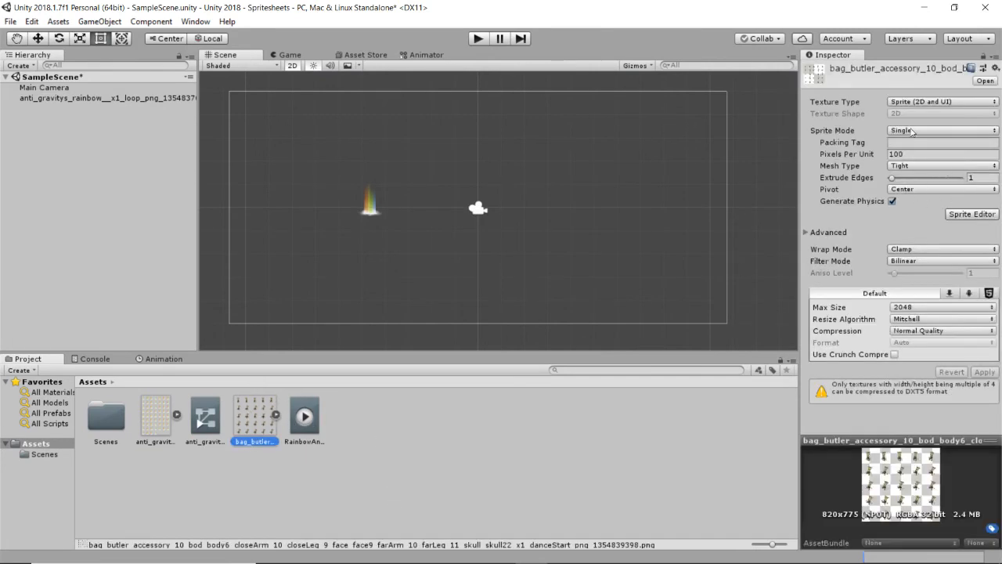
left_click(971, 202)
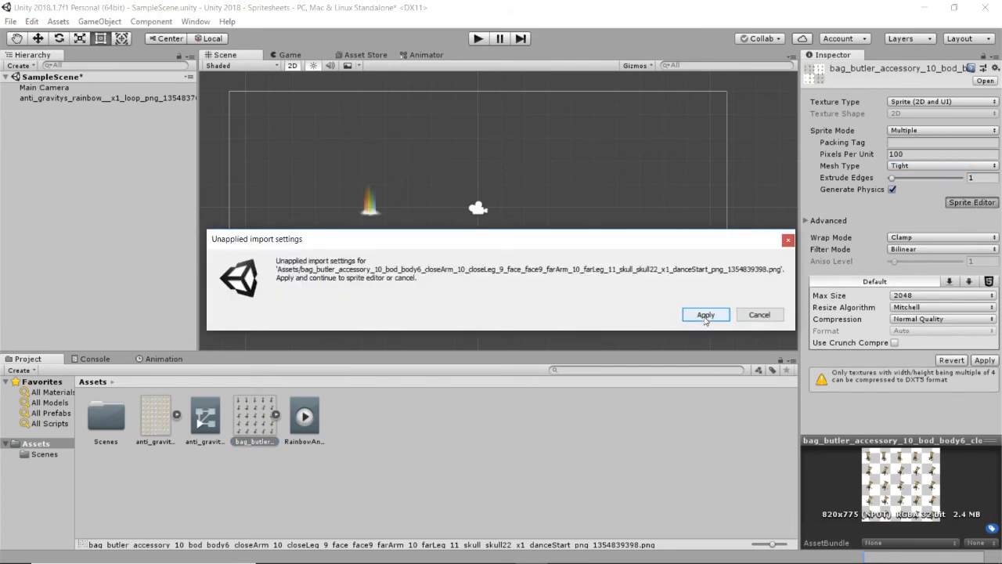
Step: Apply import settings and grid-slice the butler sheet by cell count into 5 columns and 5 rows
left_click(705, 314)
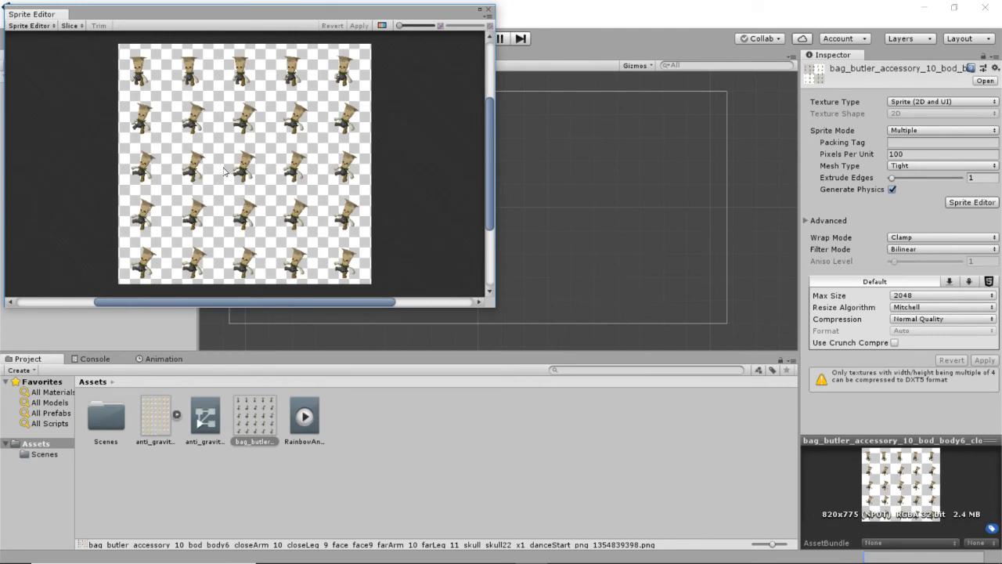
mouse_move(353, 72)
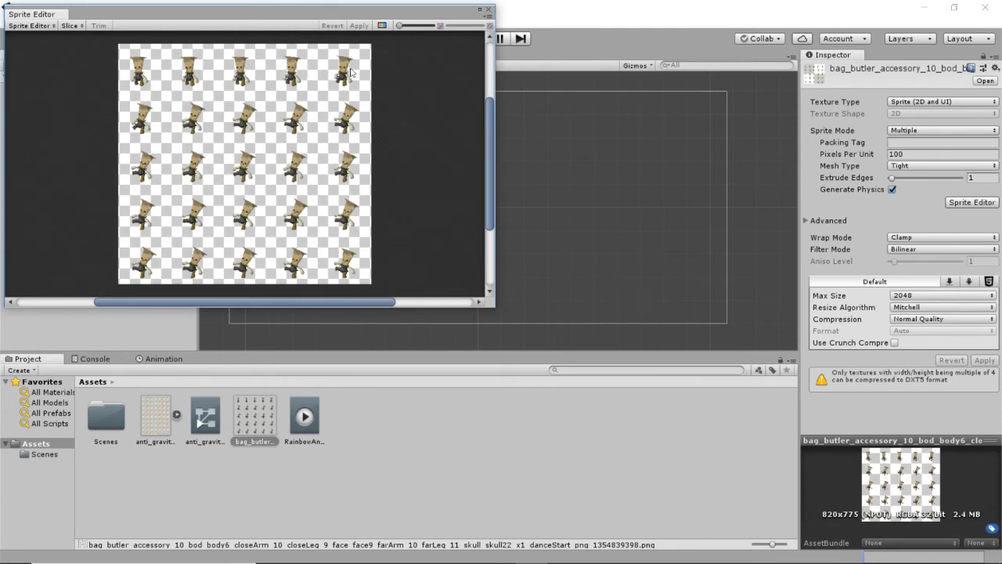
mouse_move(144, 210)
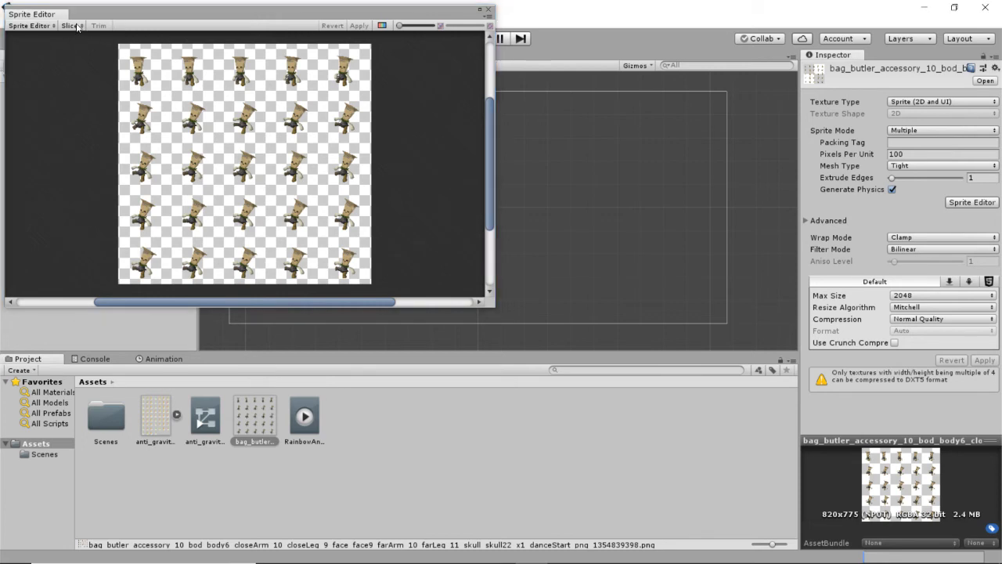
left_click(70, 26)
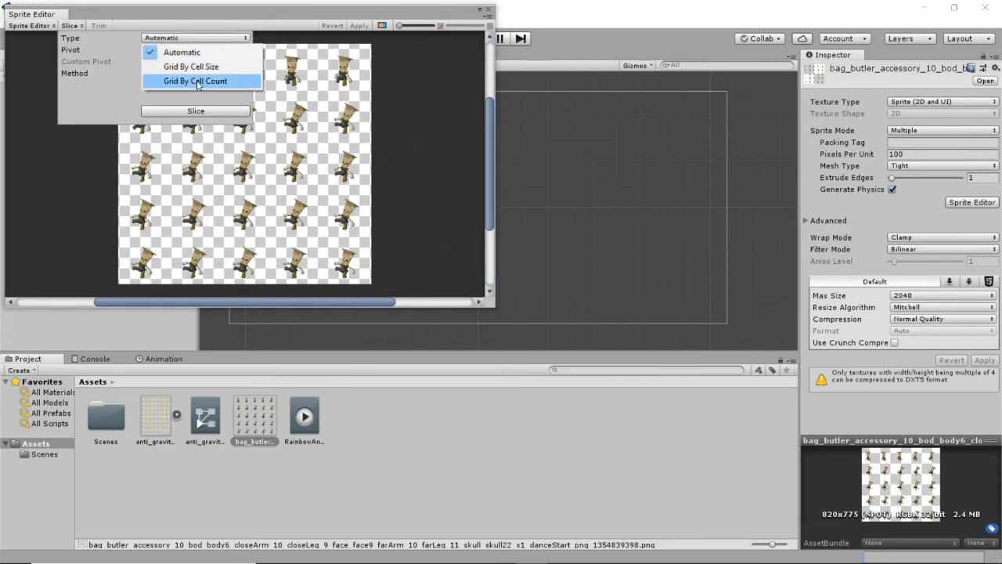
left_click(195, 81)
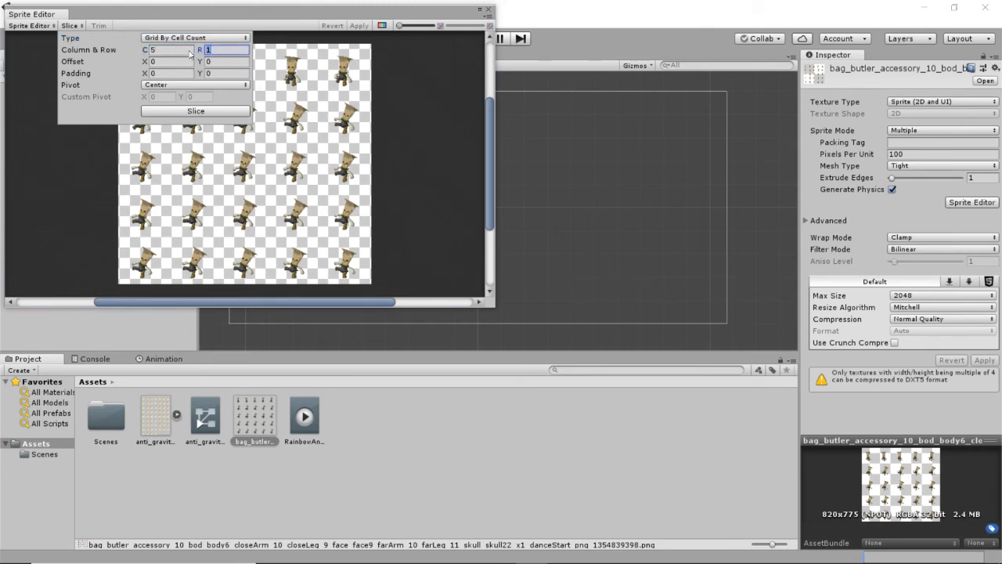
type("5")
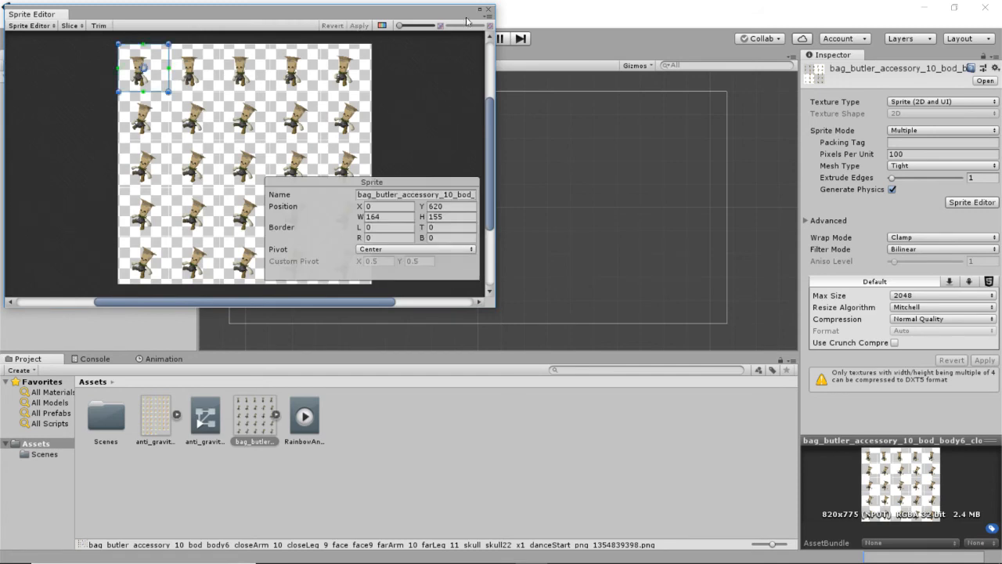
left_click(487, 8)
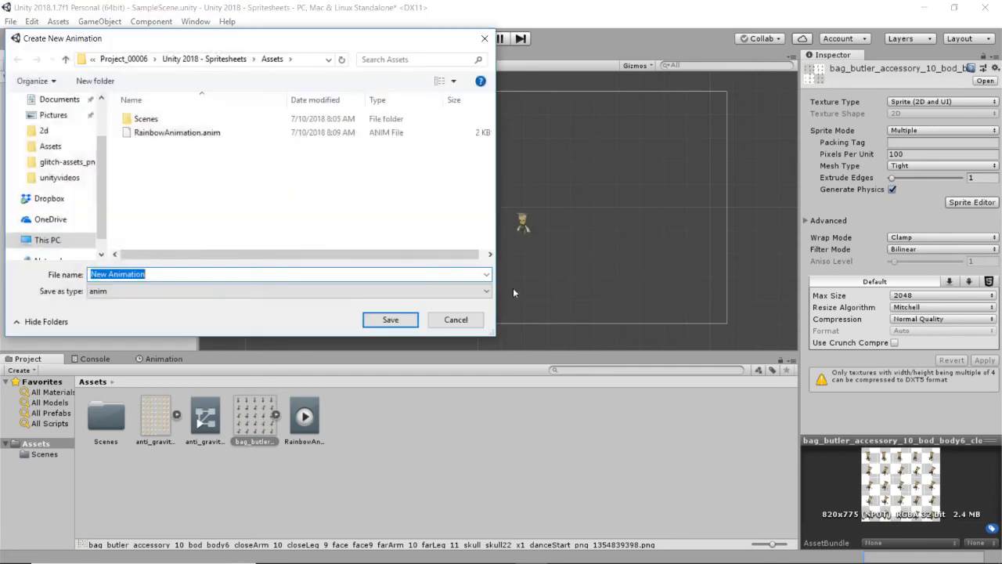
Step: Save the butler sprites as a new animation clip named 'guyanimation'
type("guyanimati")
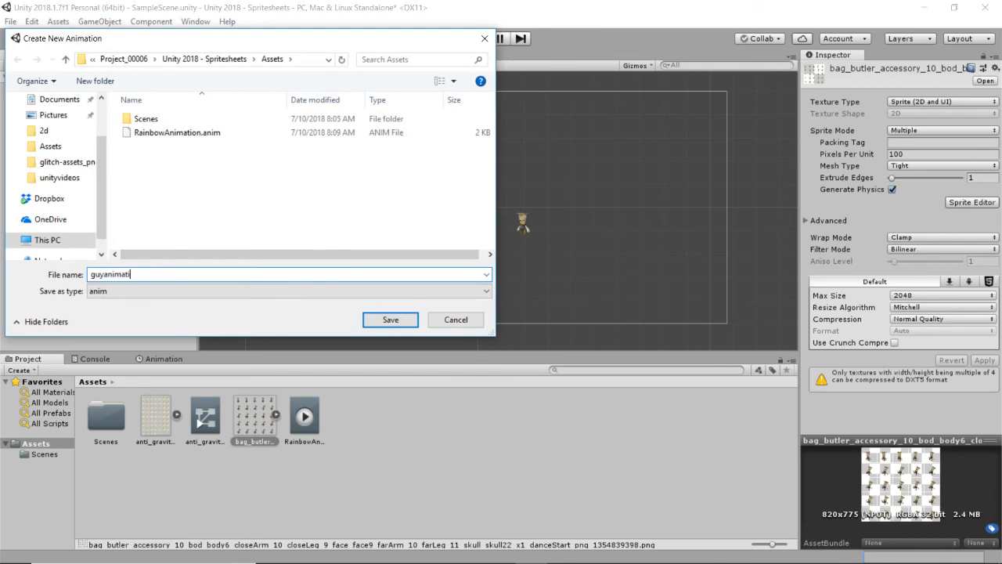
left_click(390, 319)
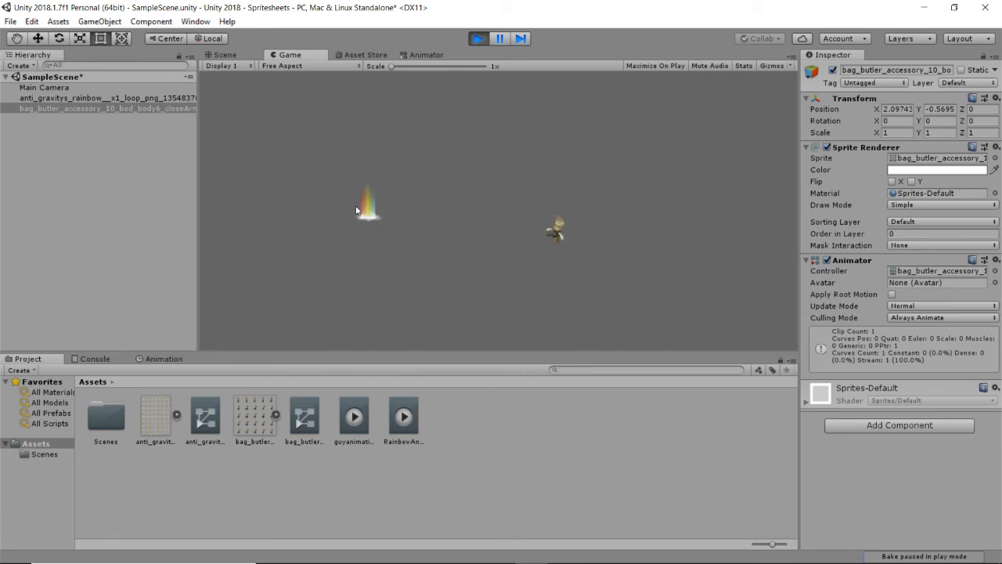
Step: Stop play mode, select the butler sprite sheet, and view its Animator controller
left_click(224, 55)
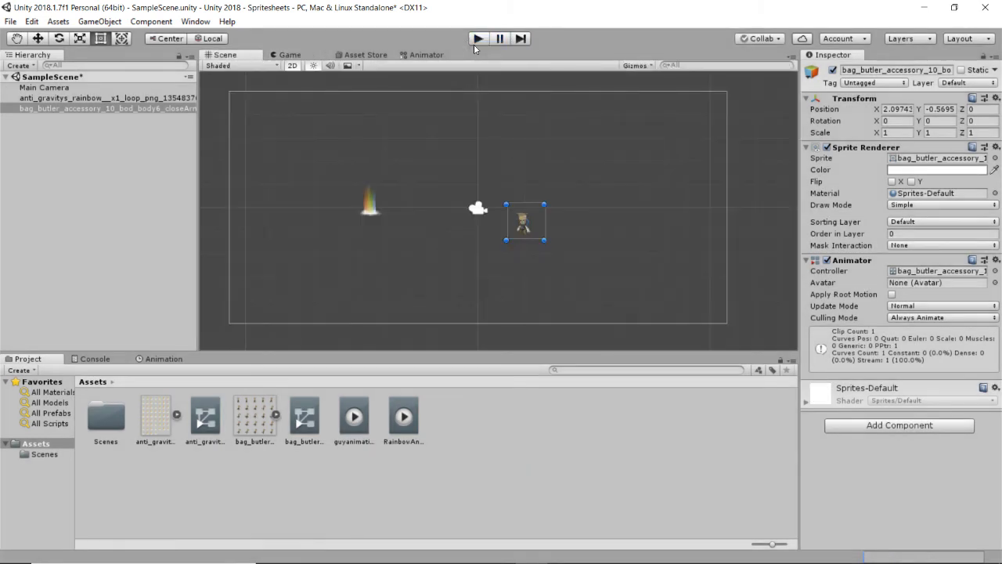
left_click(254, 418)
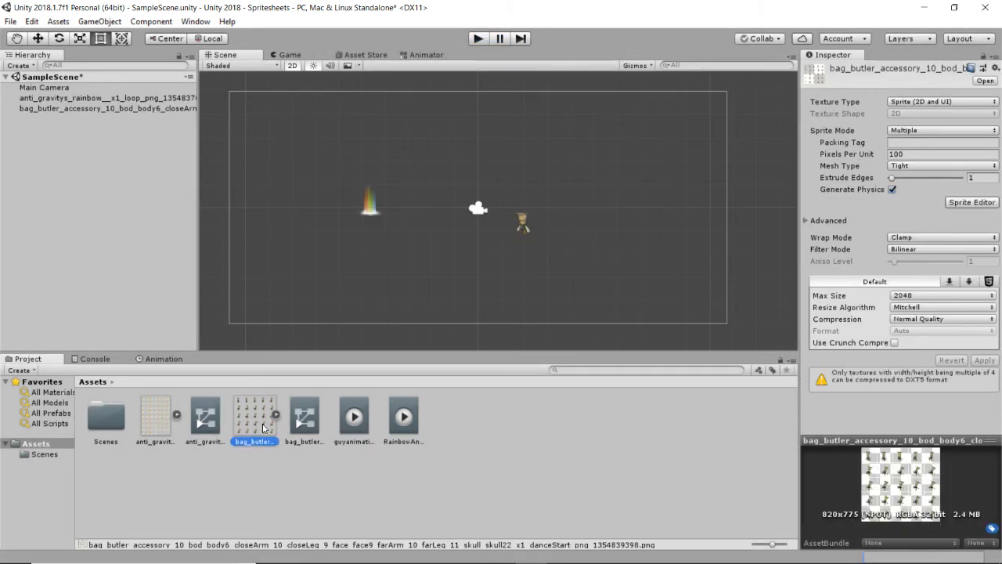
mouse_move(229, 417)
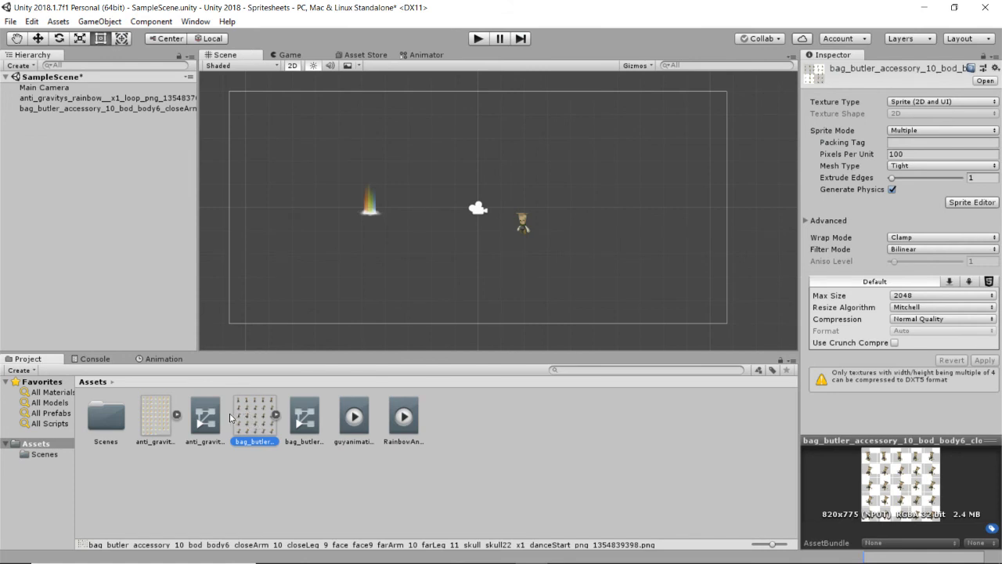
mouse_move(449, 297)
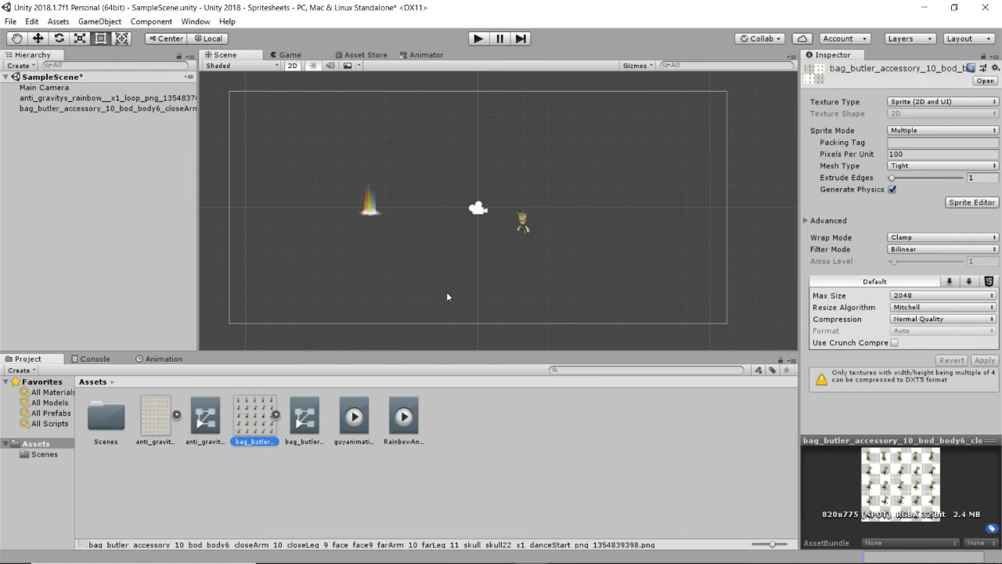
mouse_move(410, 308)
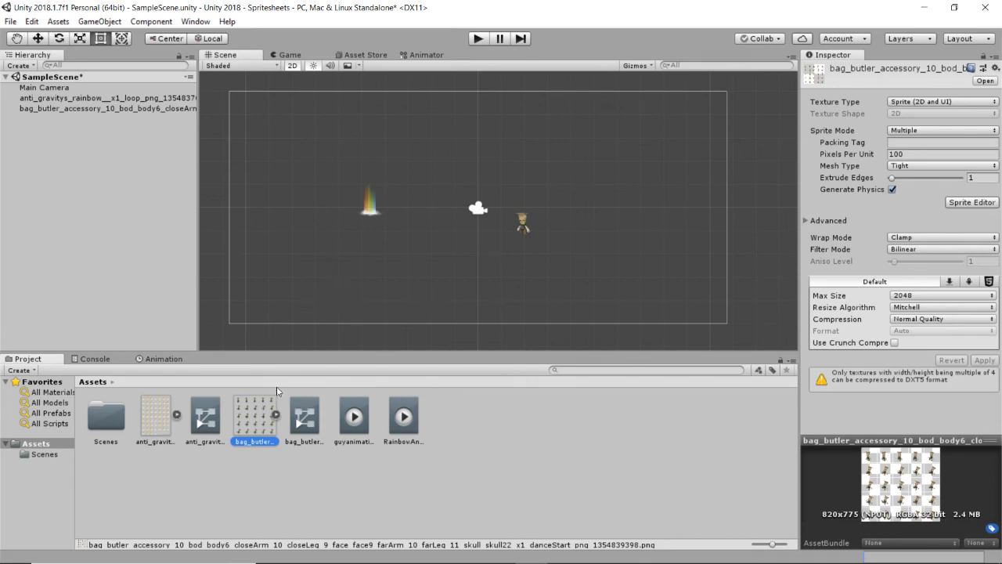
left_click(425, 54)
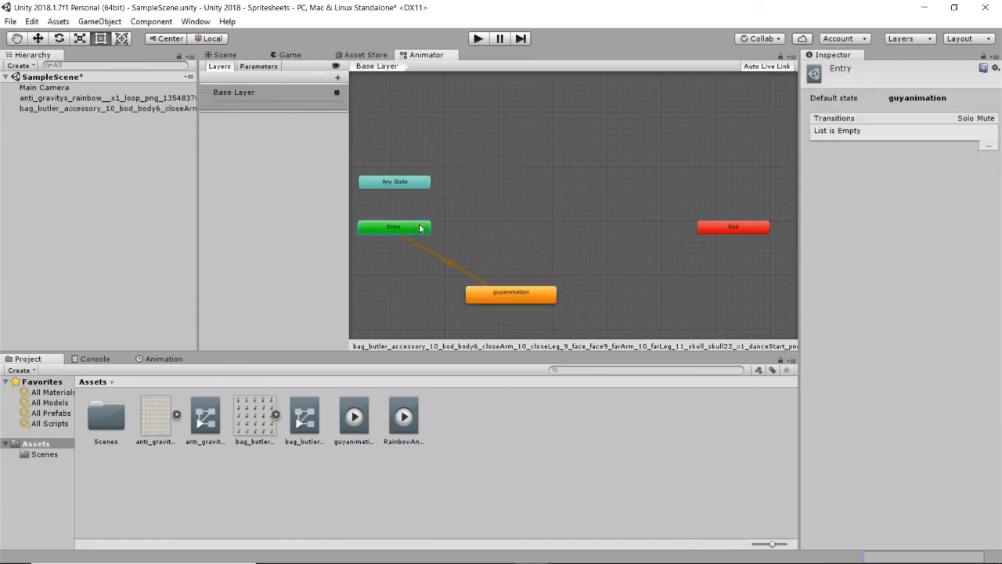
Step: Move guyanimation under Entry, run the game, and inspect the Entry transition playing
left_click(510, 293)
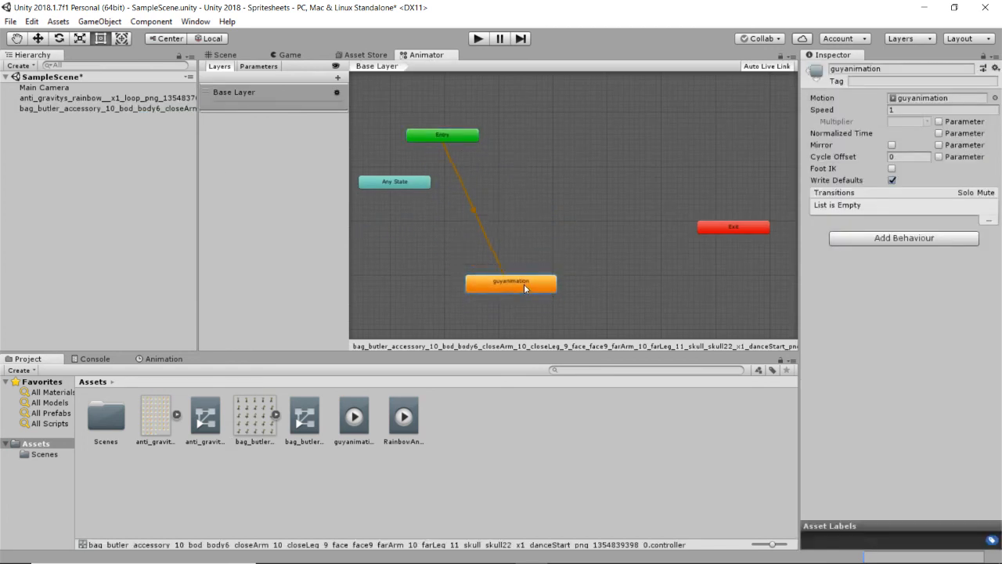
left_click_drag(511, 282, 501, 233)
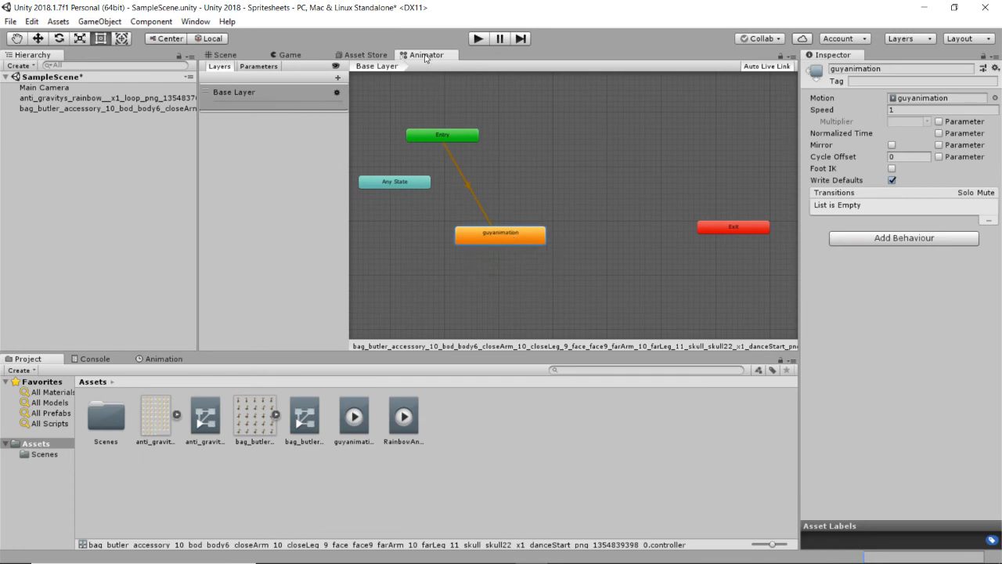
left_click(195, 22)
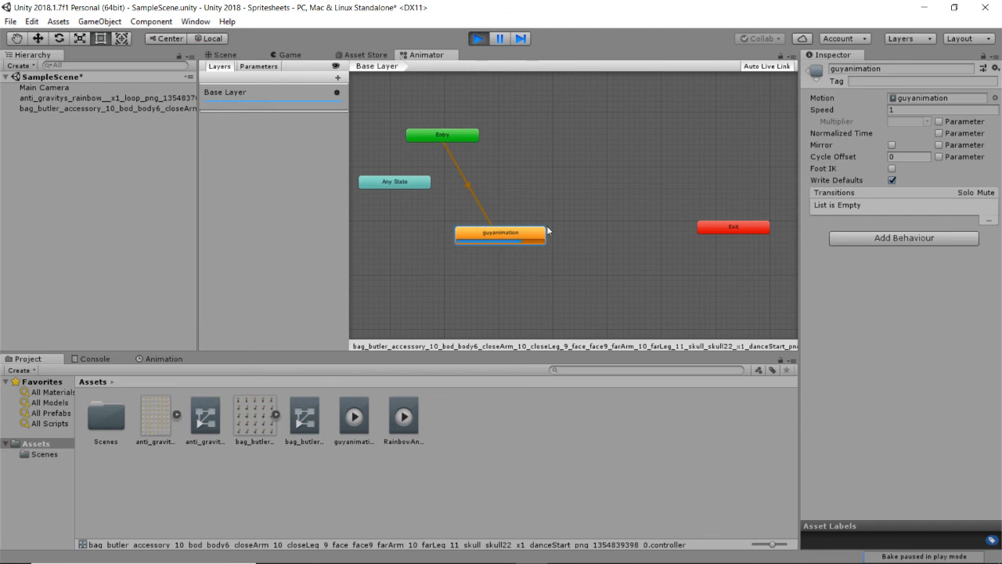
mouse_move(603, 269)
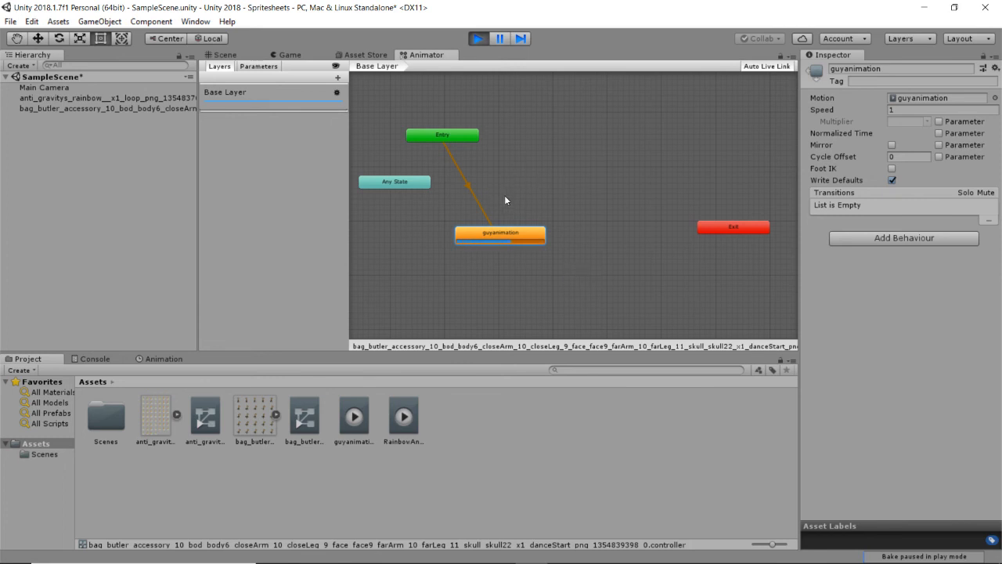
mouse_move(537, 154)
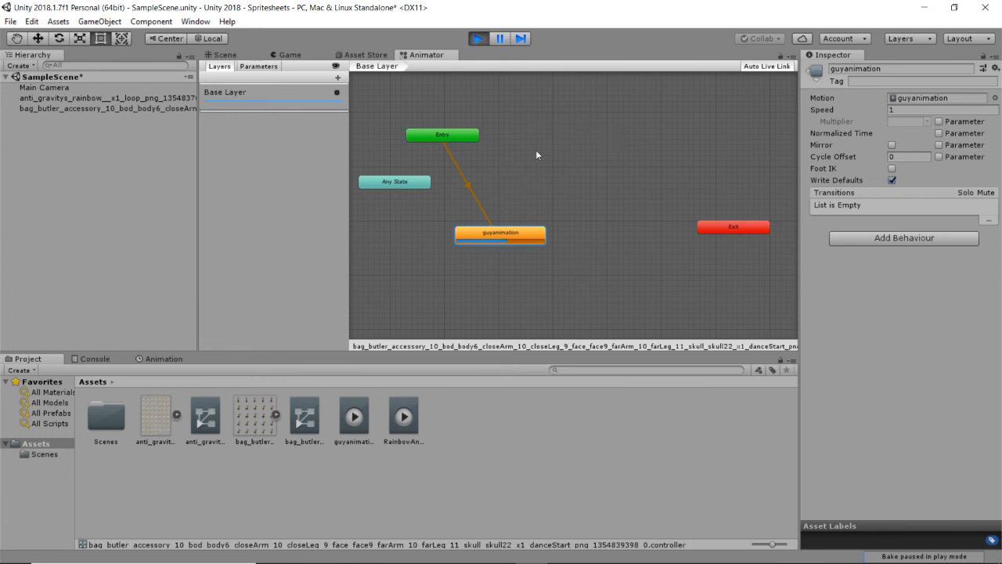
left_click(470, 188)
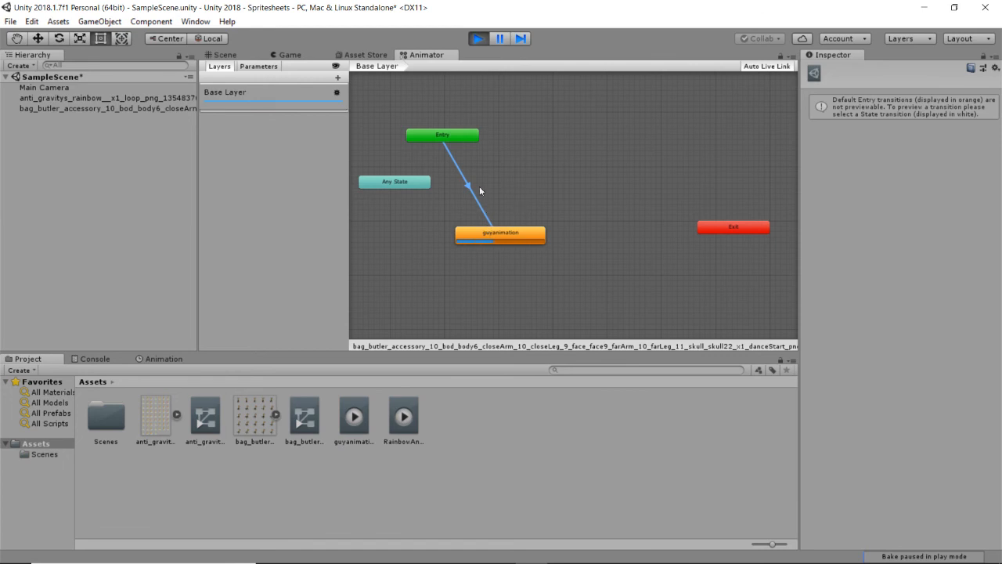
mouse_move(249, 53)
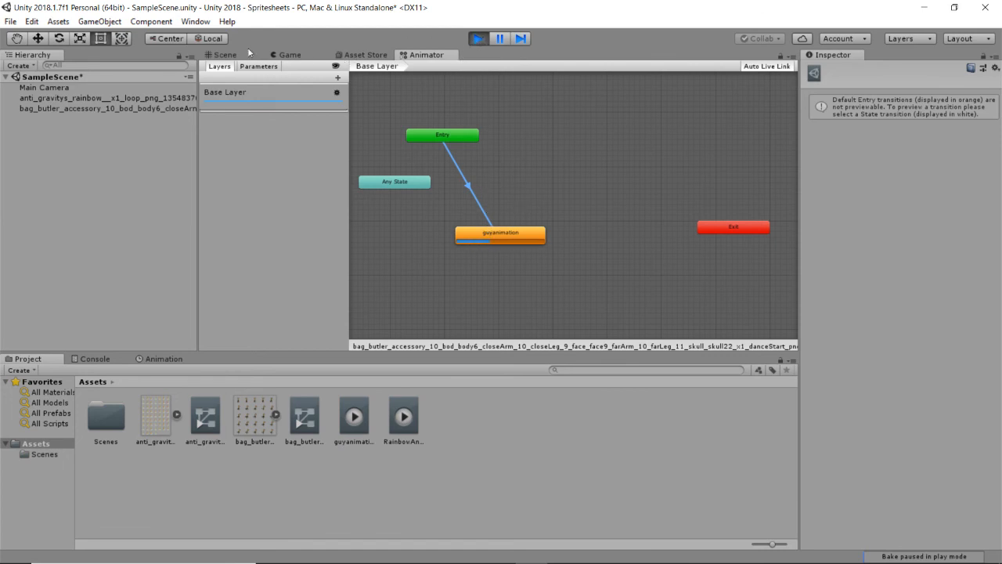
left_click(224, 55)
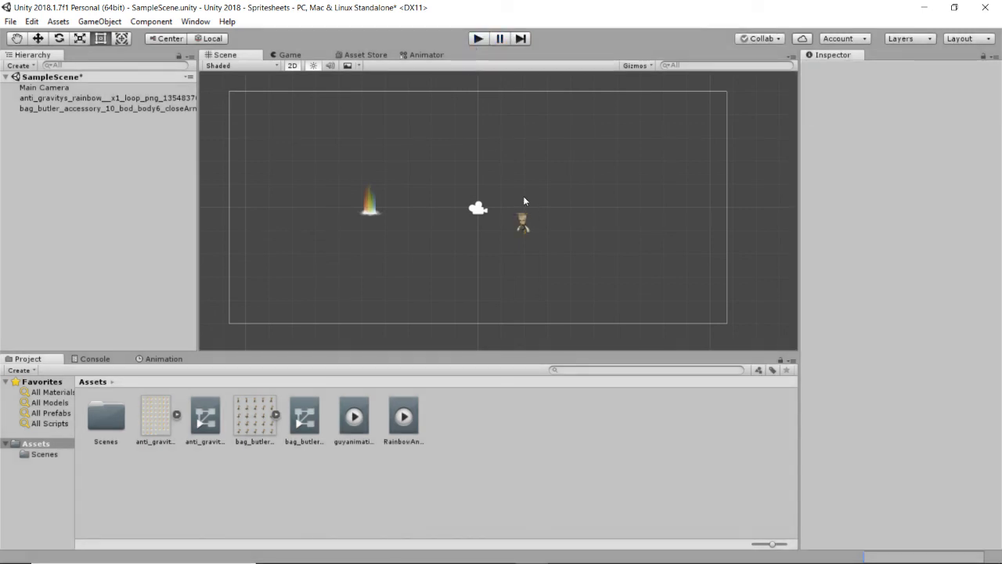
mouse_move(495, 188)
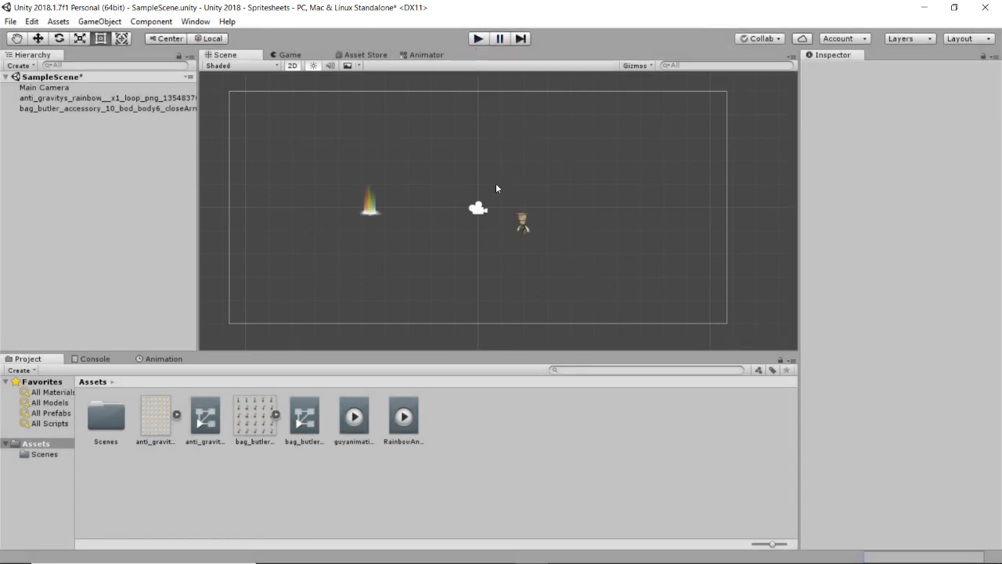
mouse_move(457, 174)
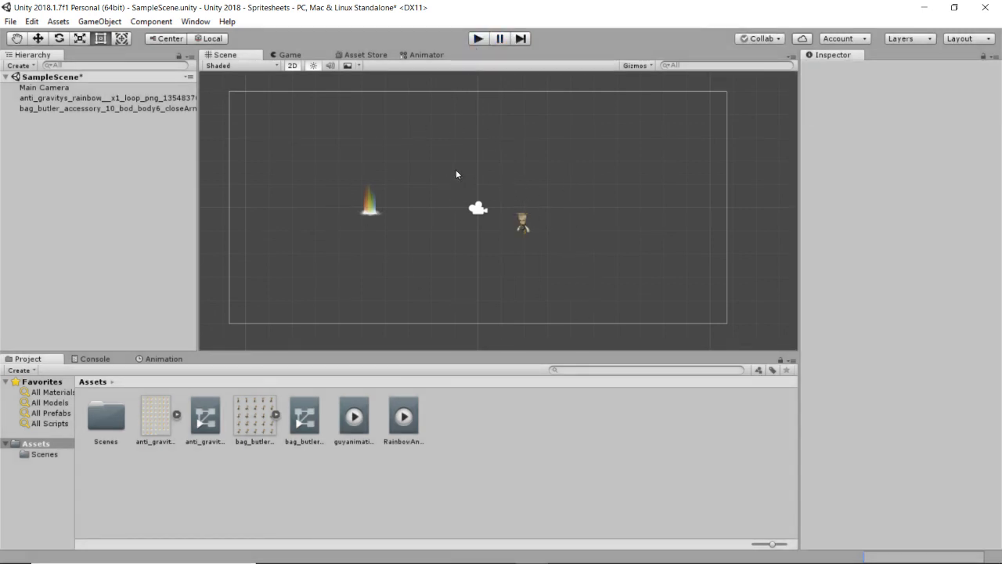